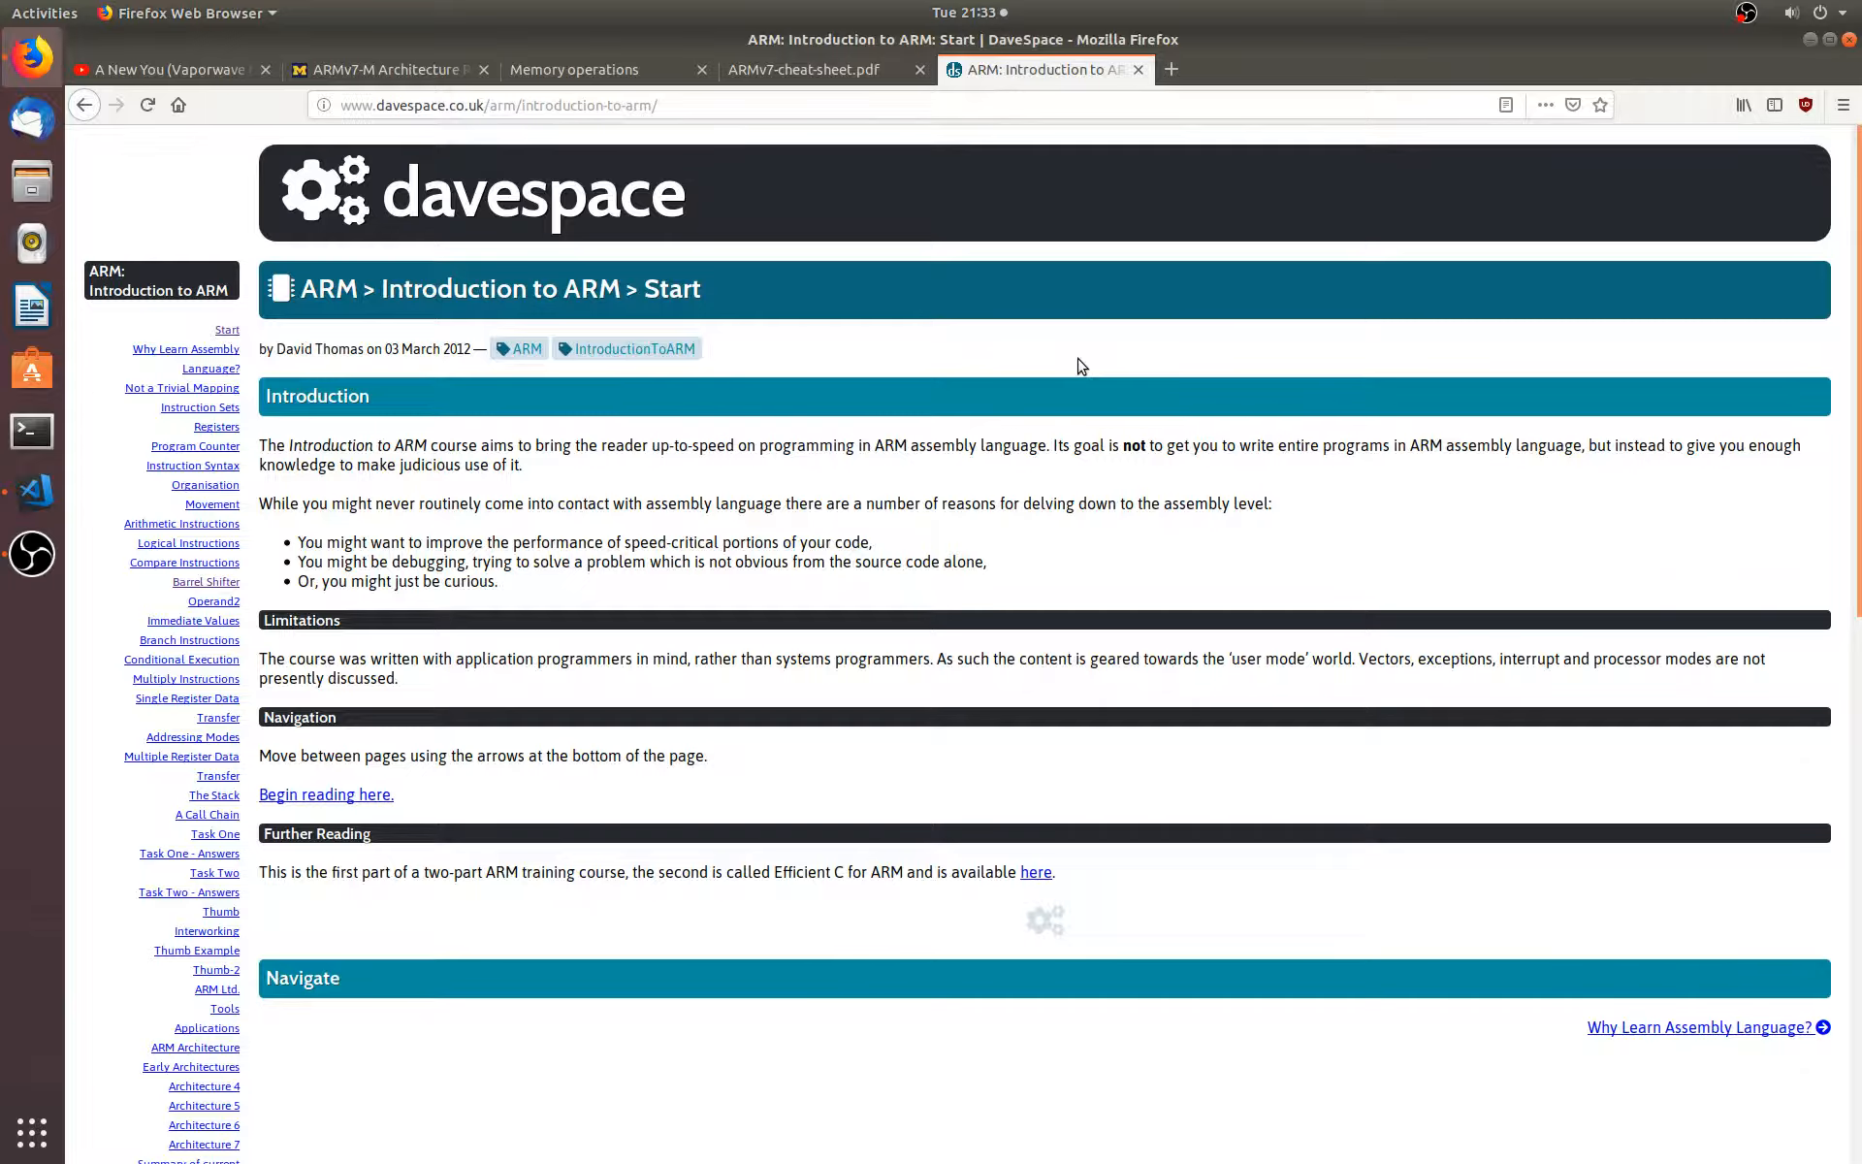
mouse_move(983, 338)
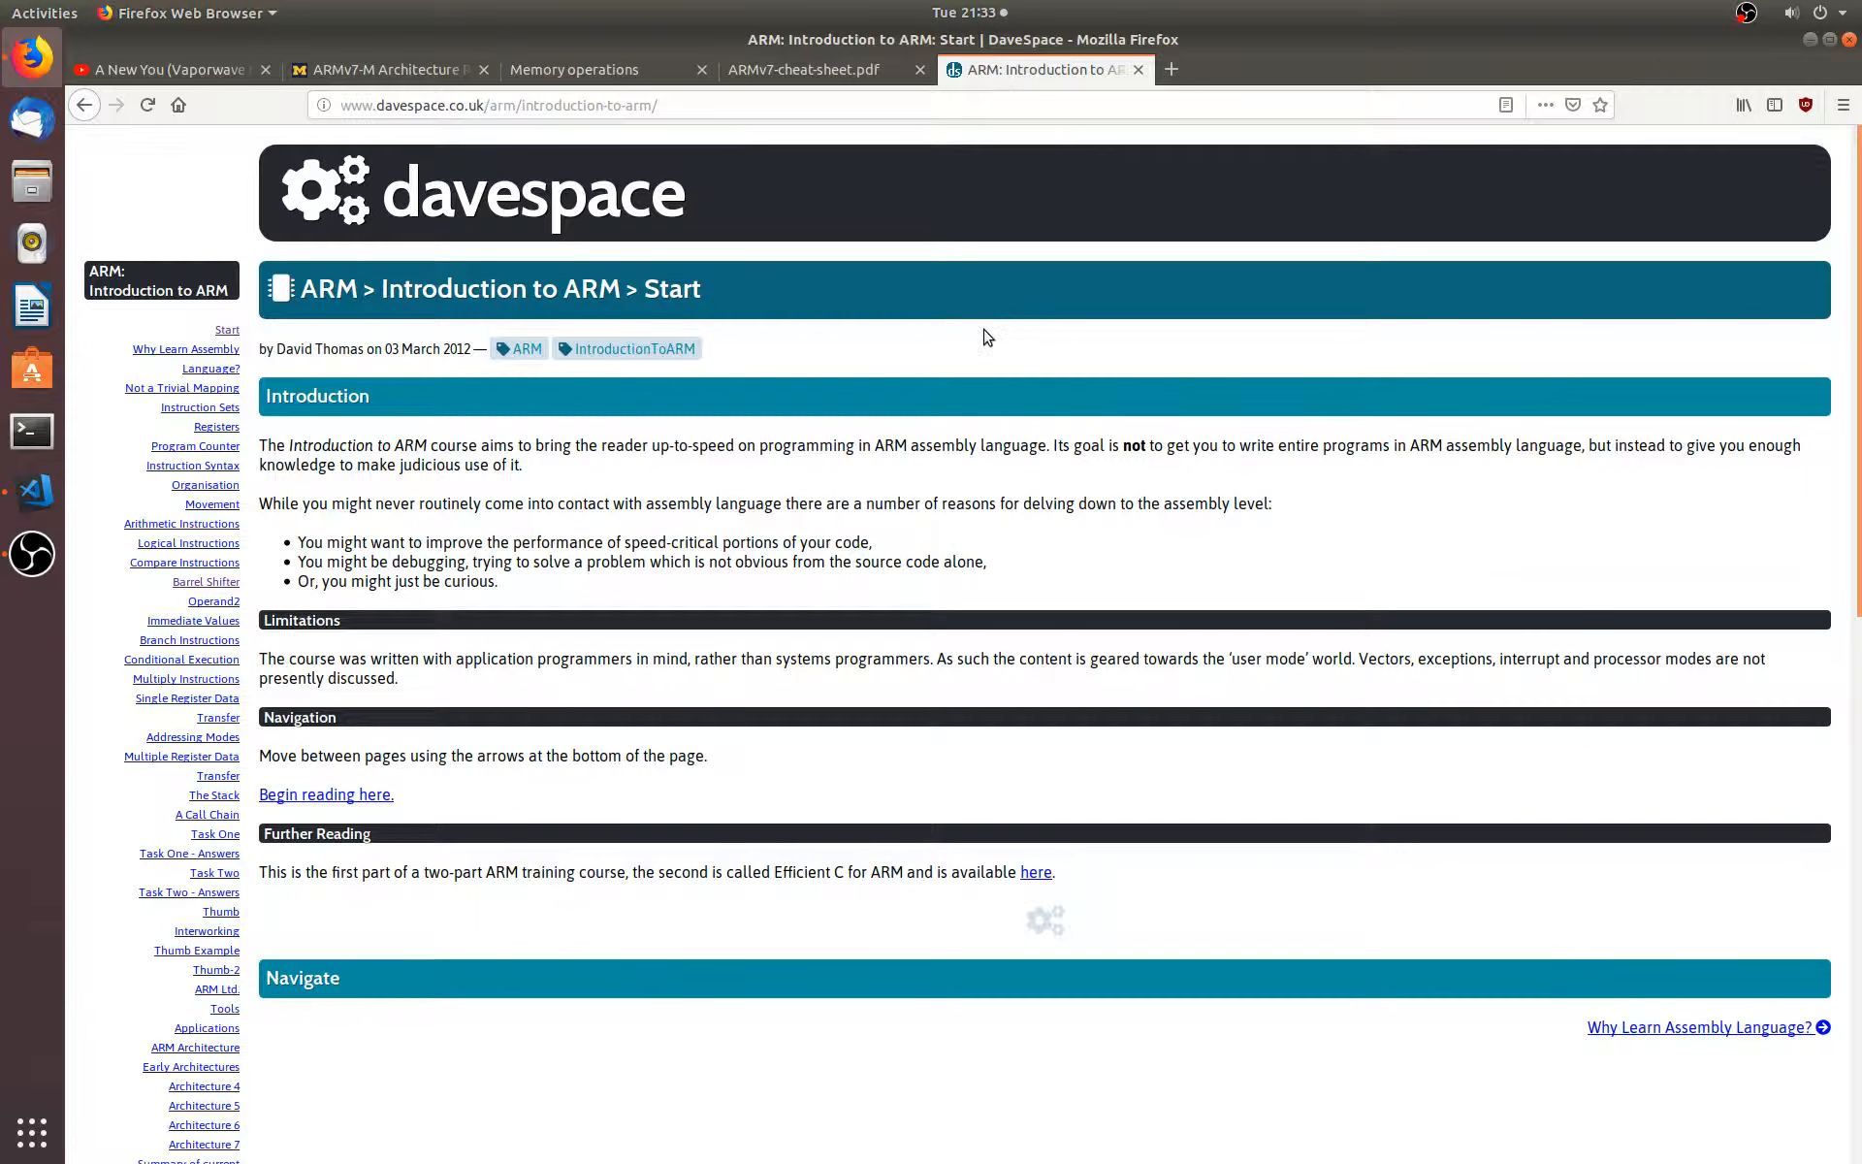
- Go from the Start page to 'Why Learn Assembly Language?' and scroll through its points
left_click(497, 105)
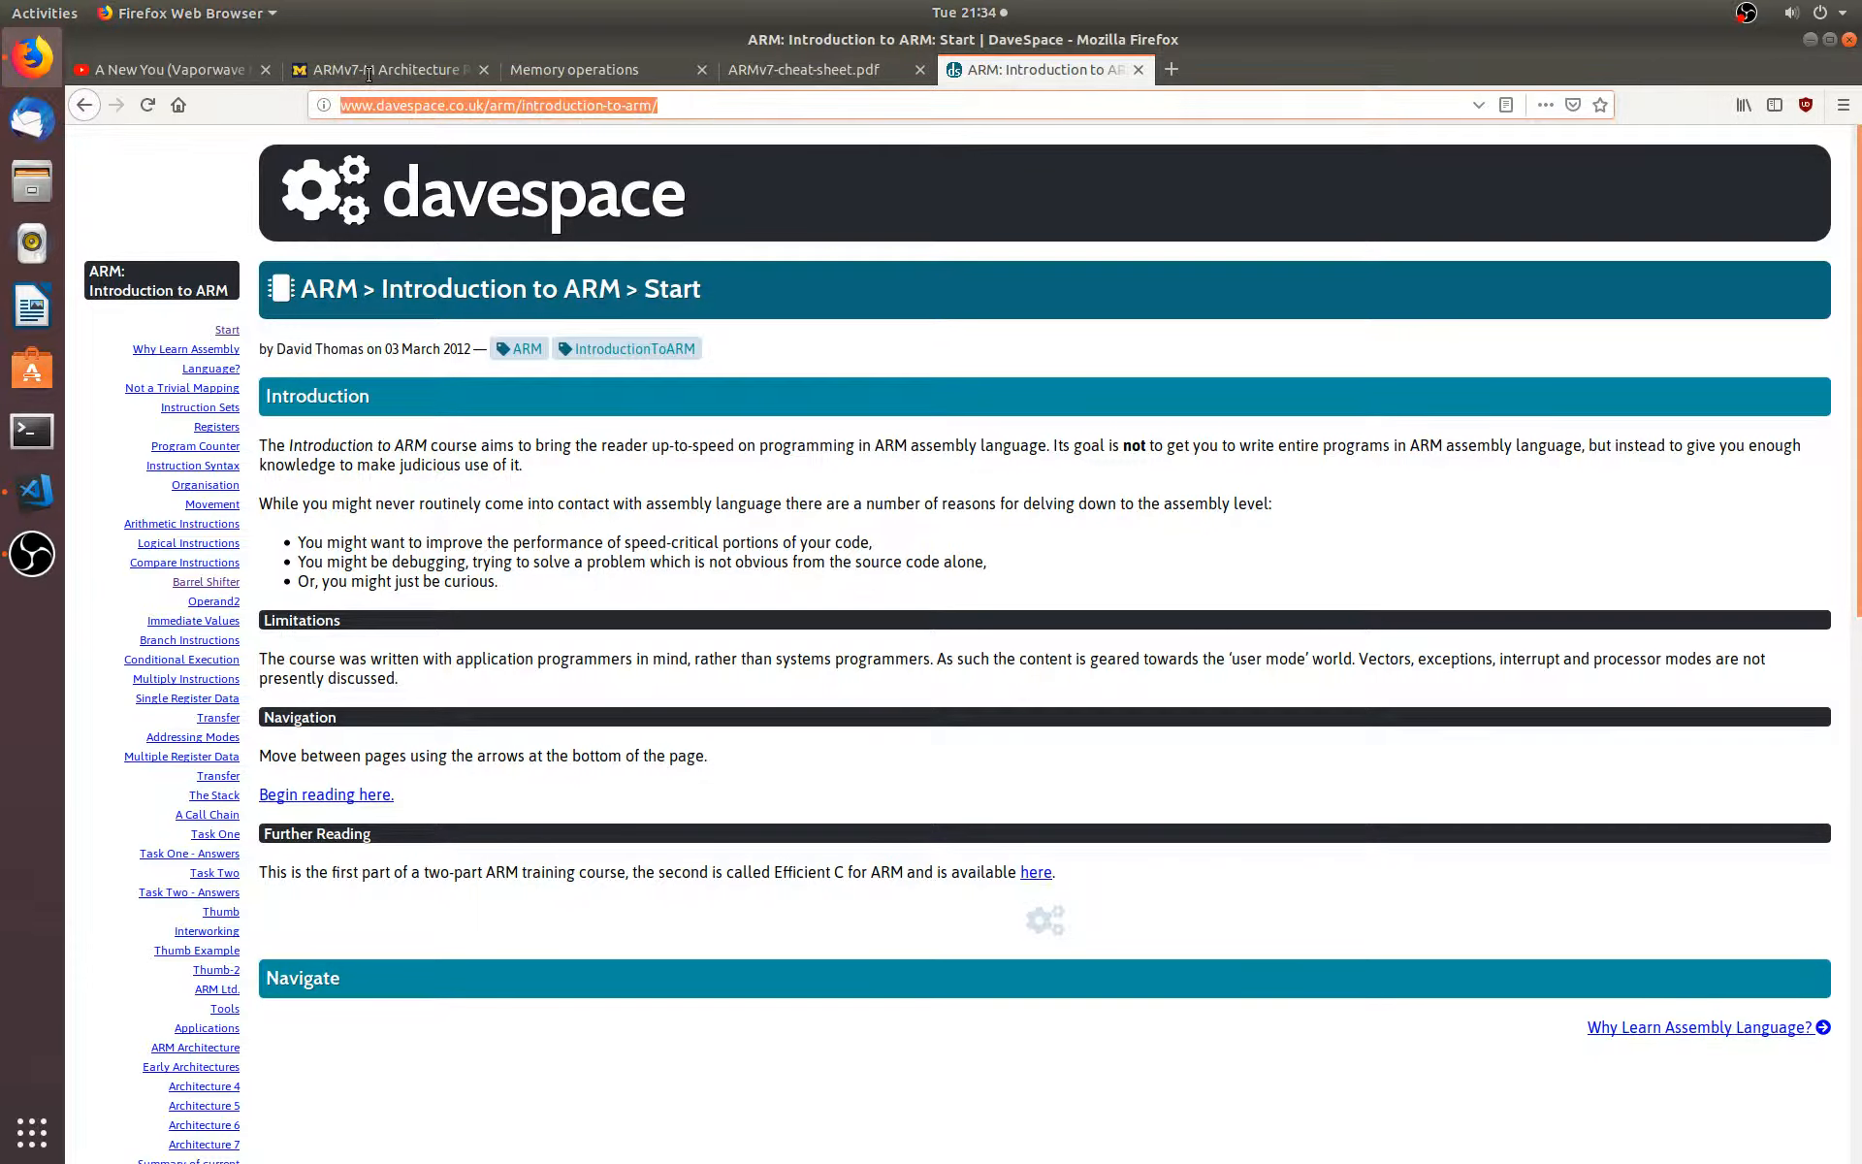
scroll("down", 3)
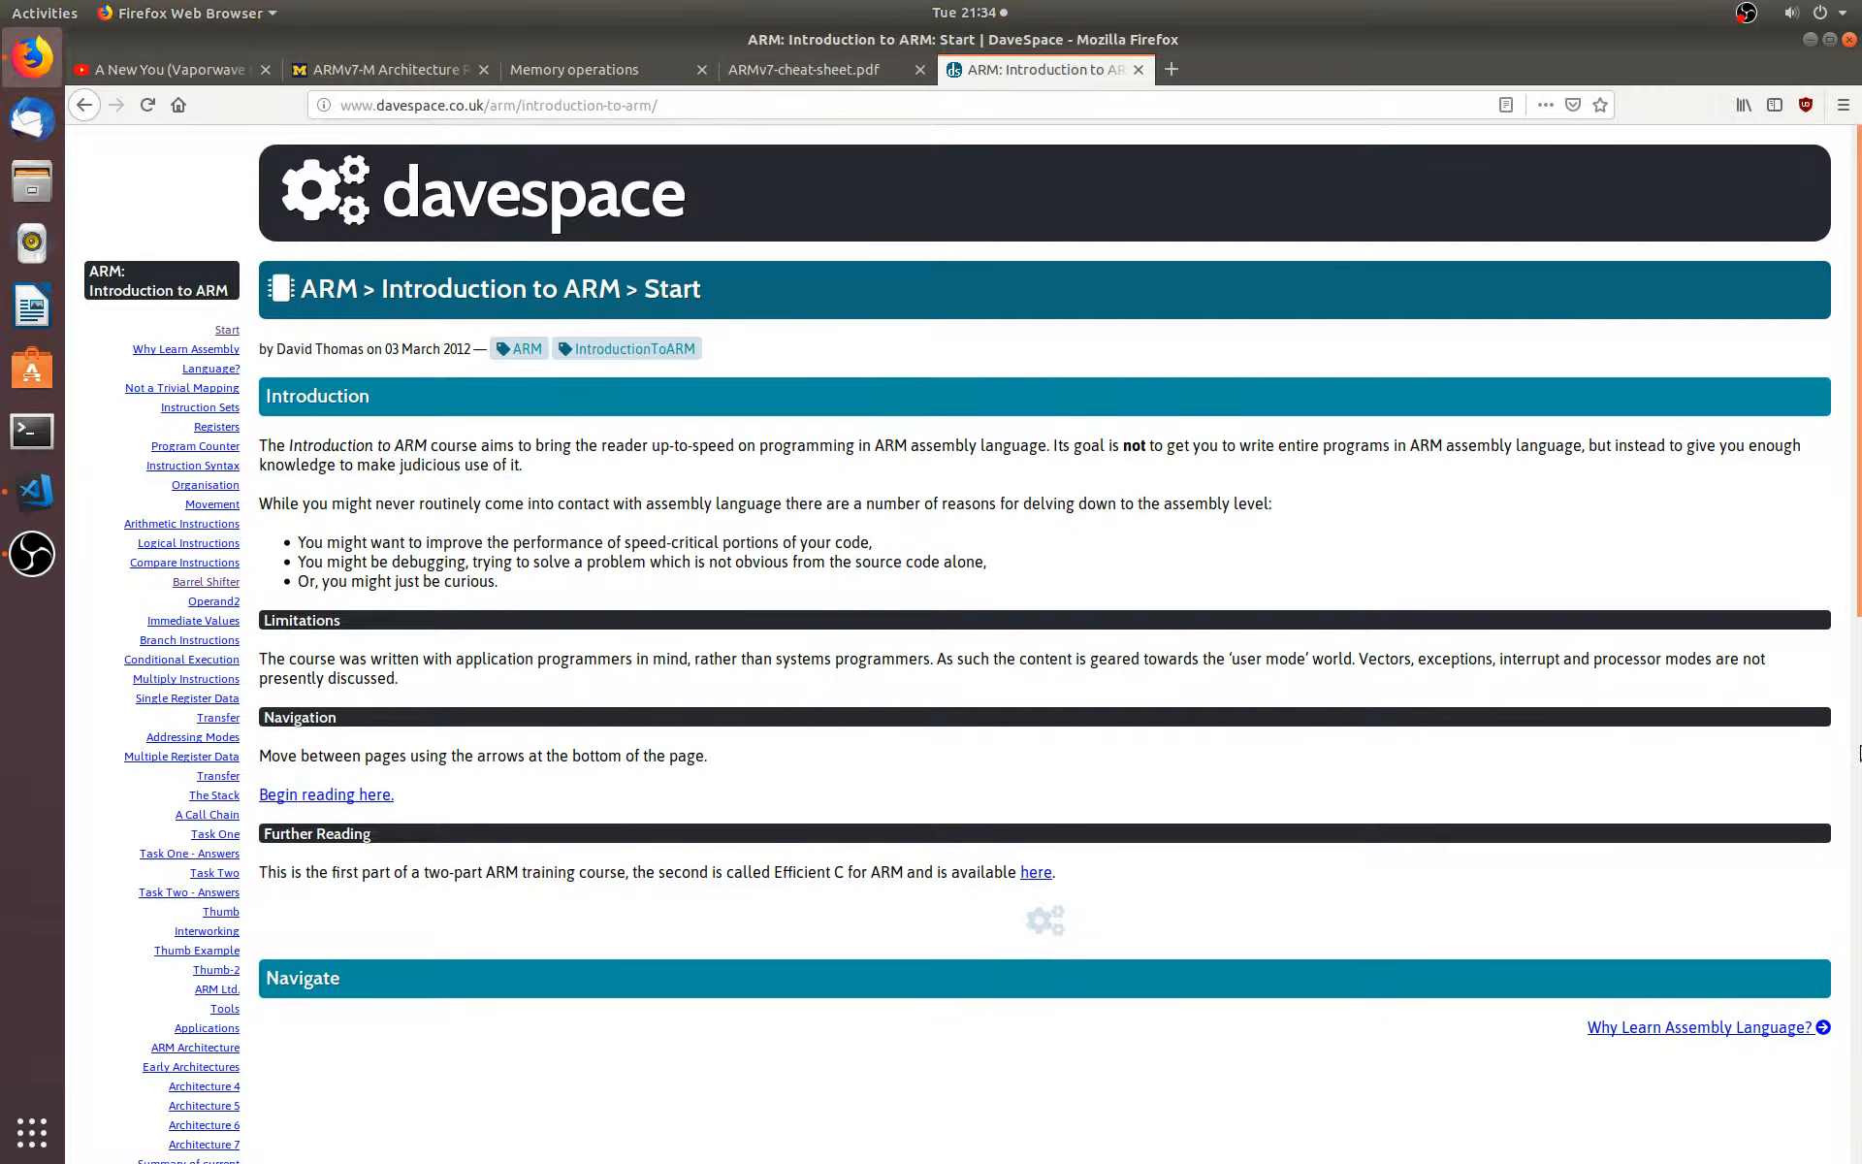
mouse_move(1704, 1027)
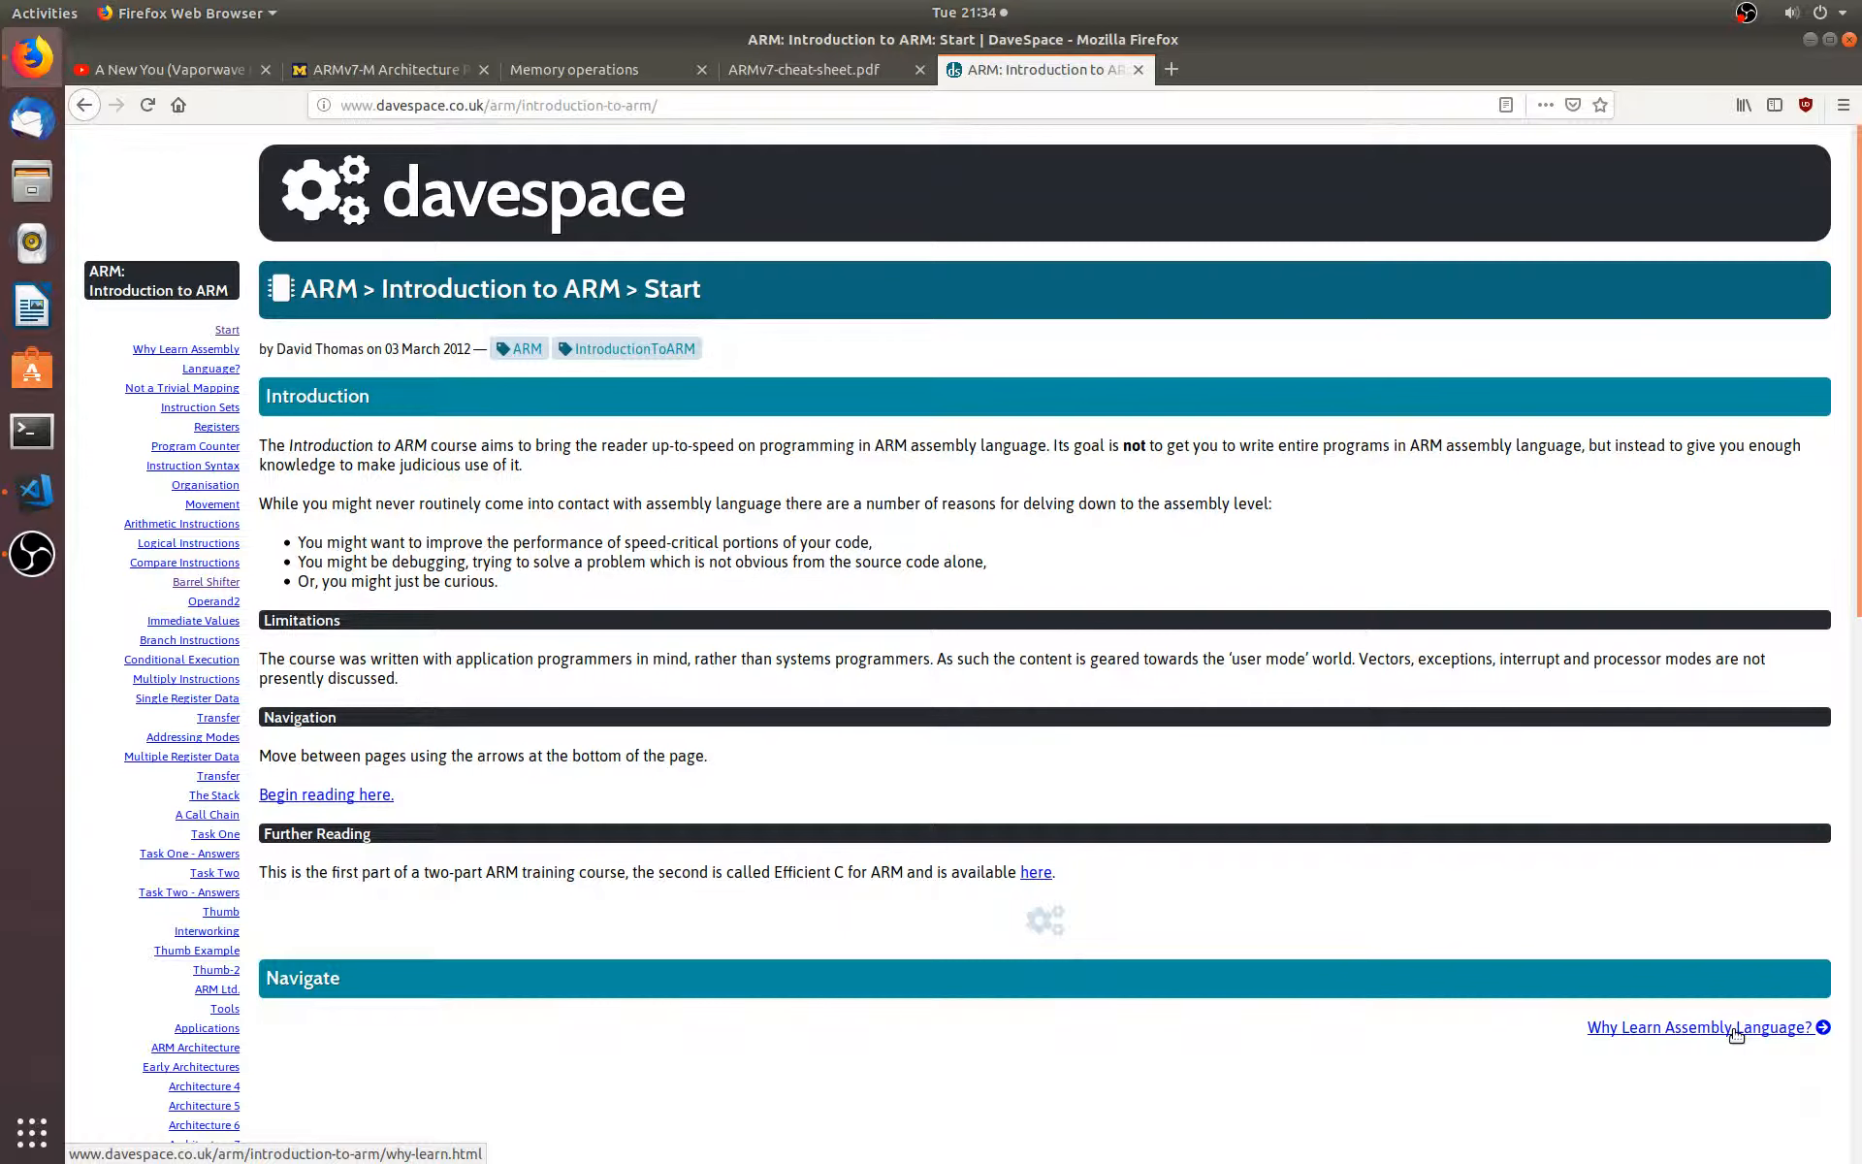
left_click(1699, 1027)
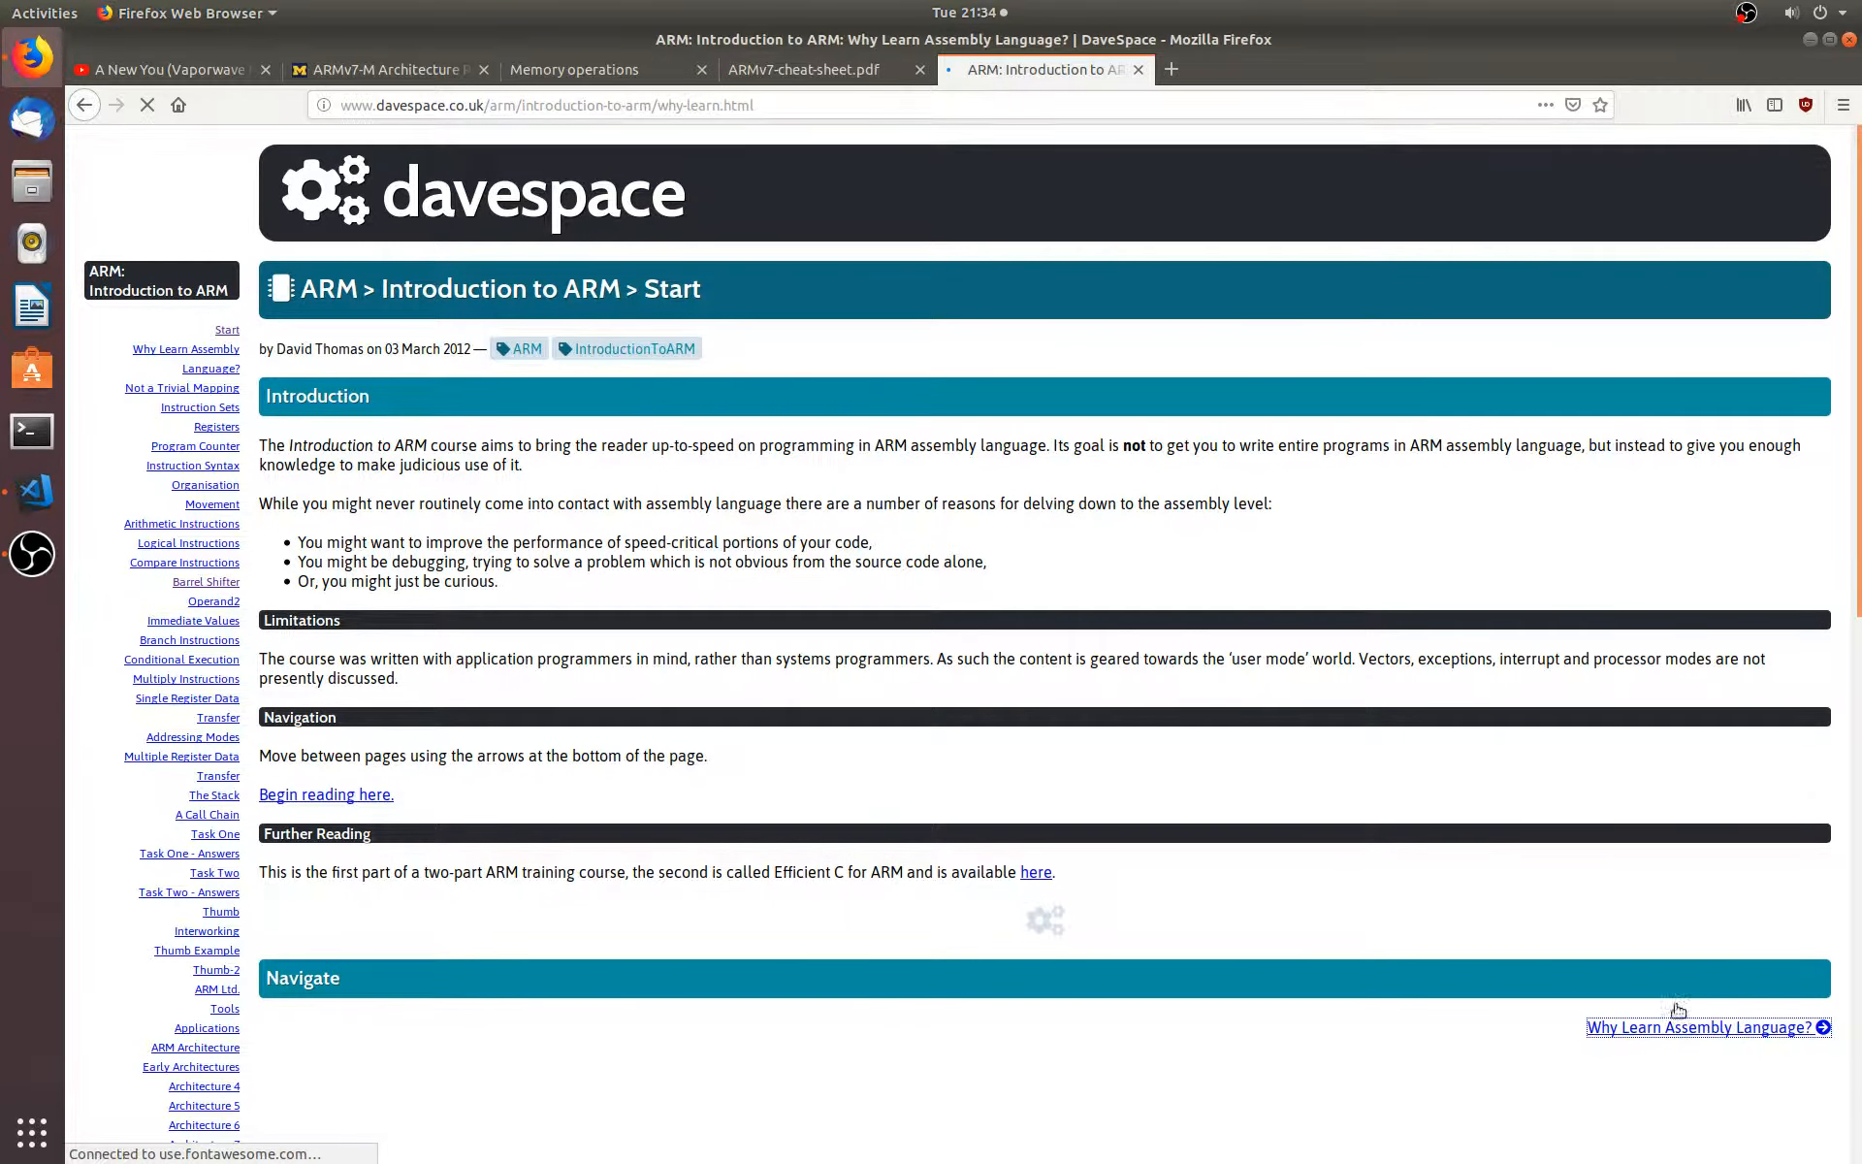
left_click(1704, 1027)
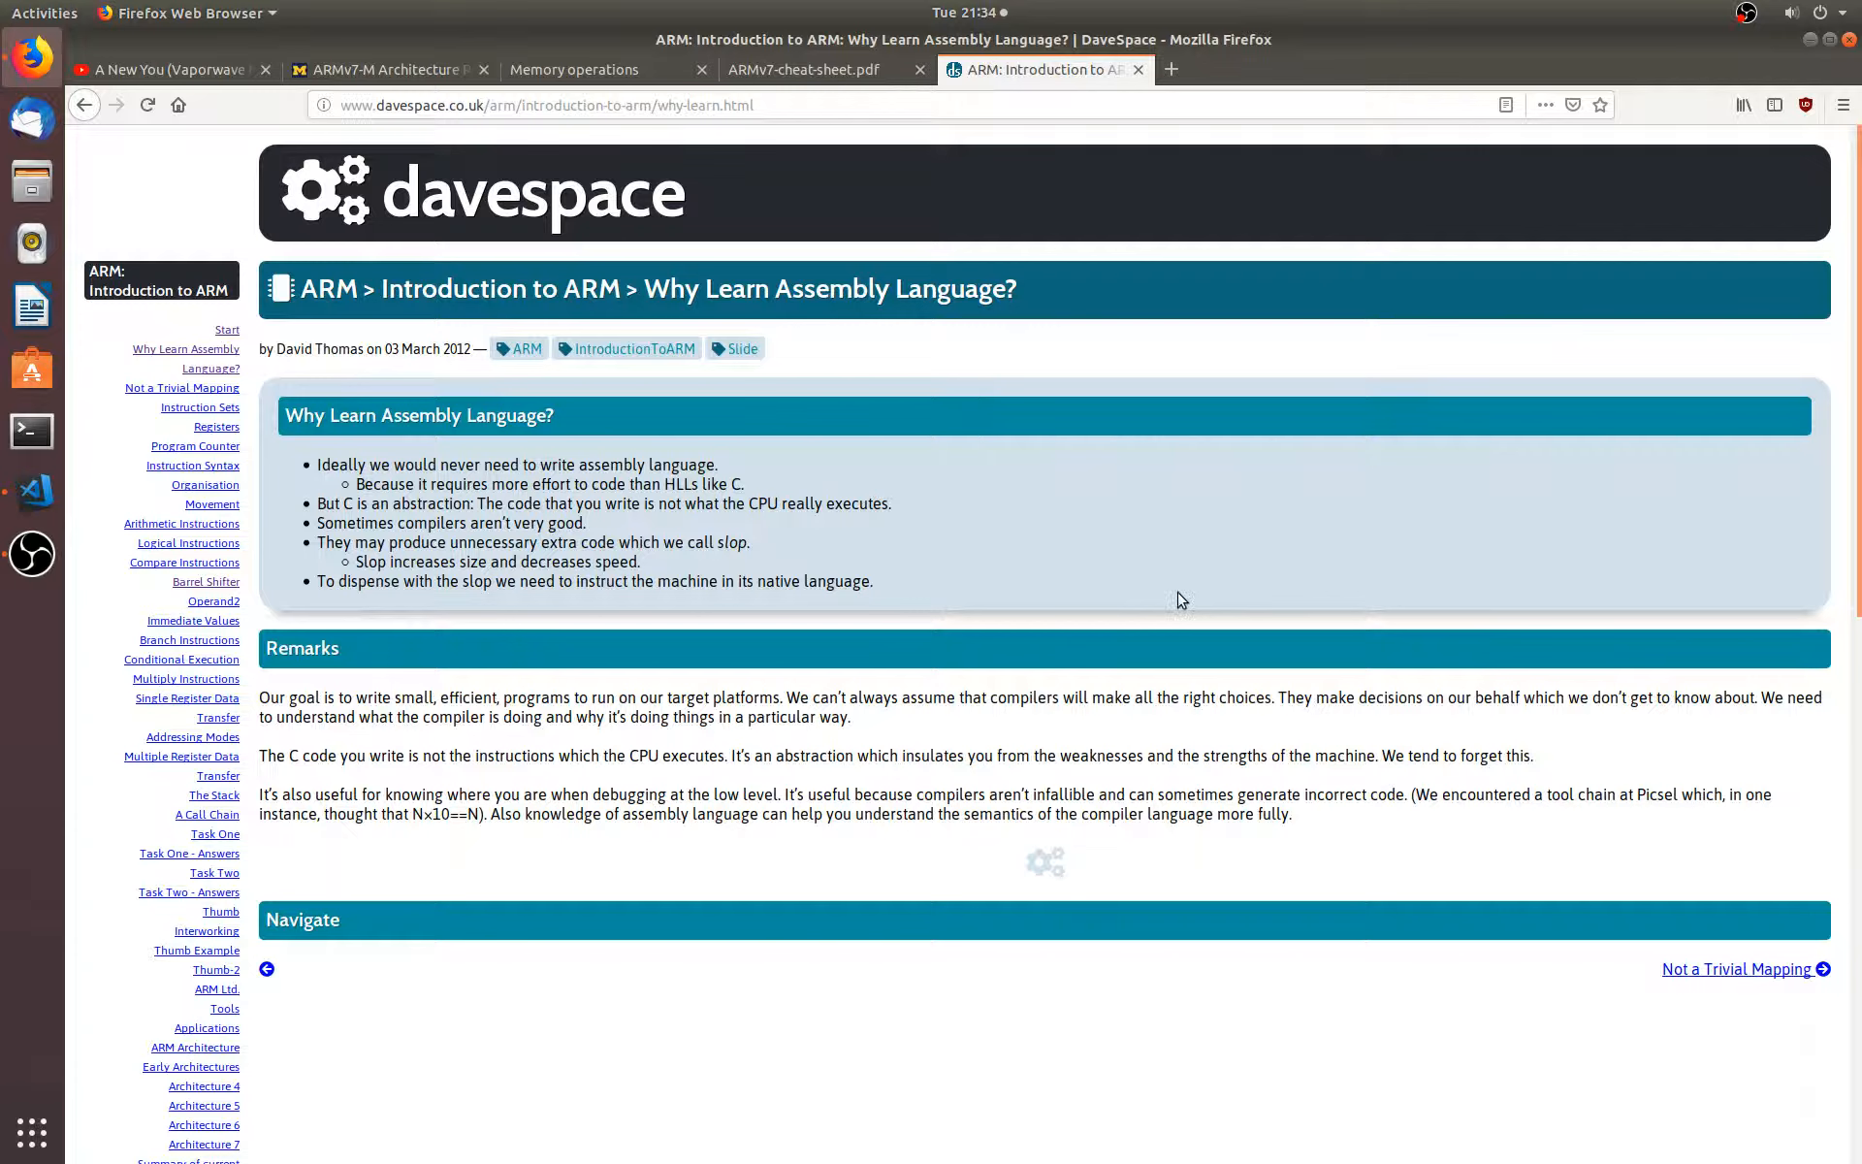
mouse_move(1196, 560)
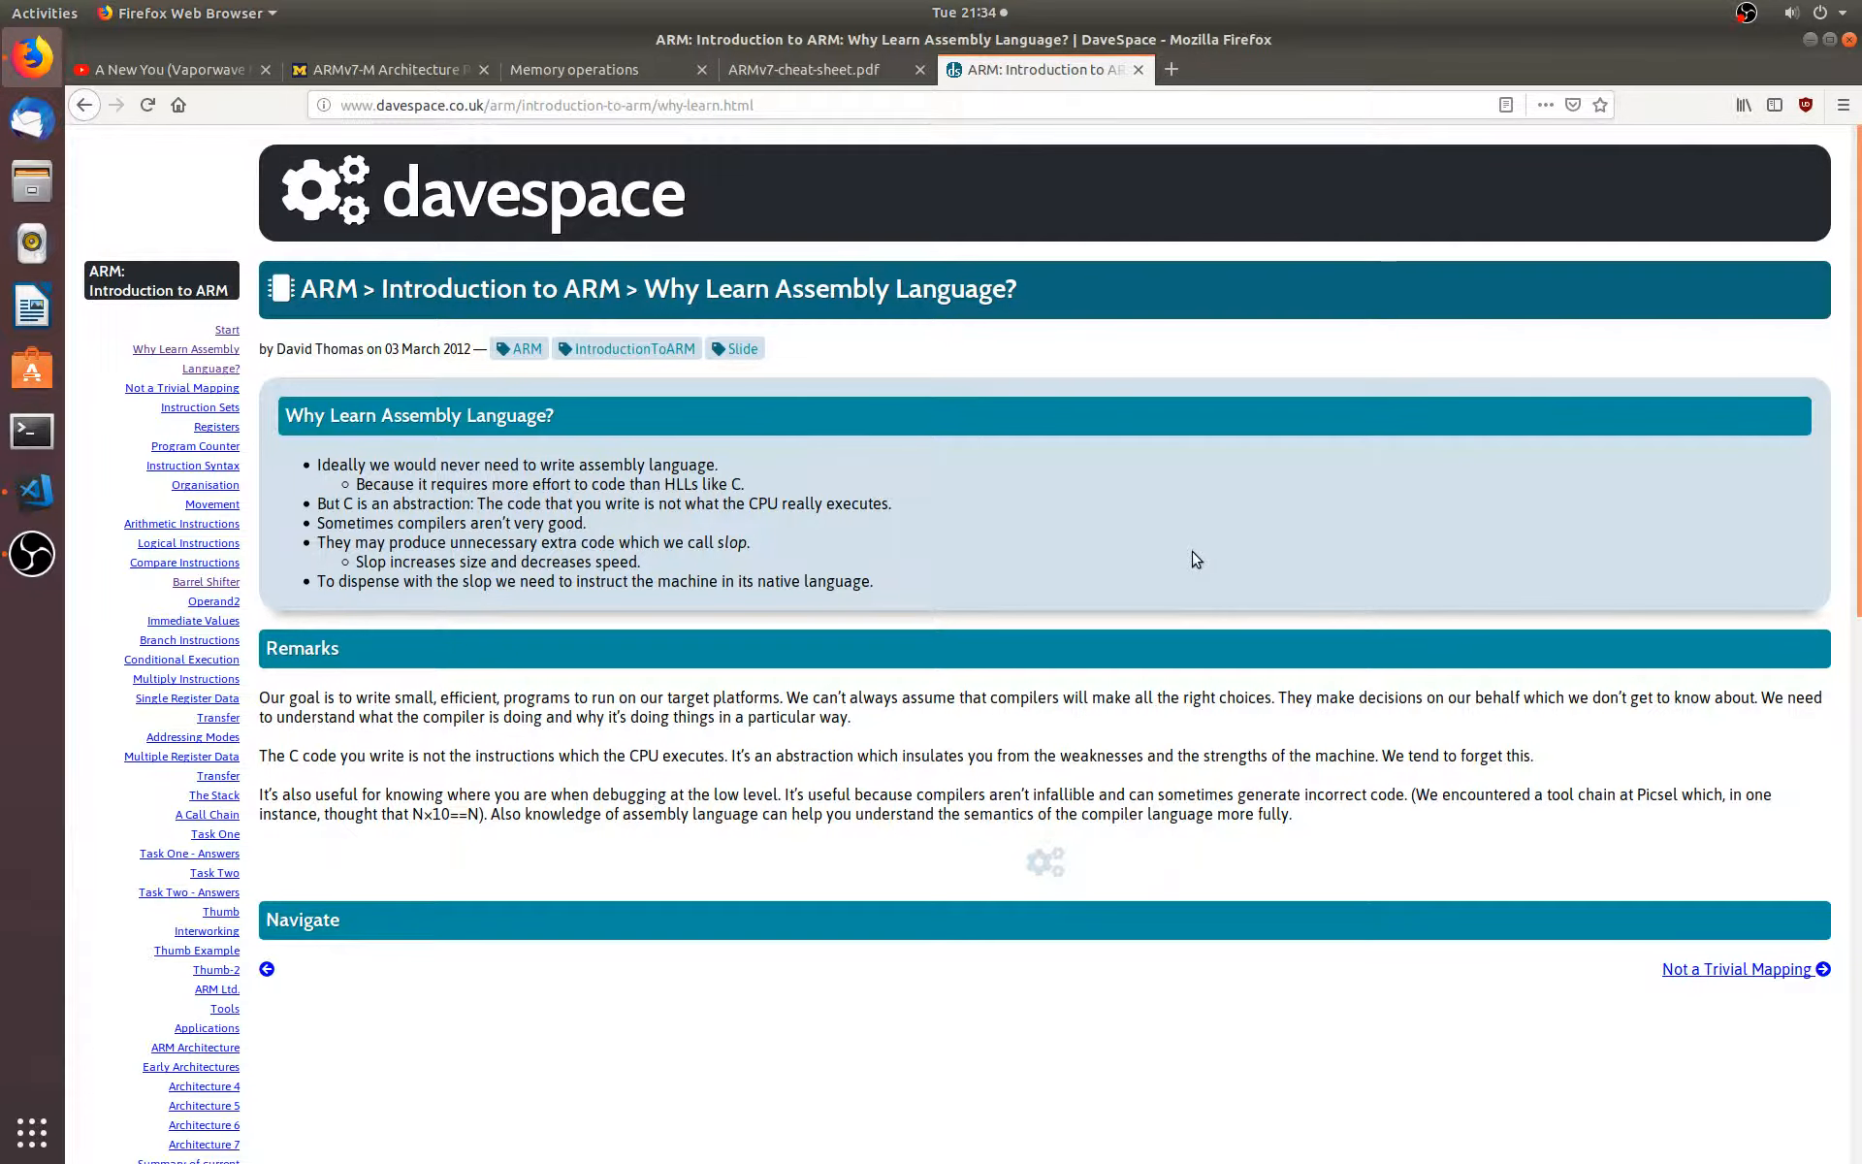
mouse_move(1057, 381)
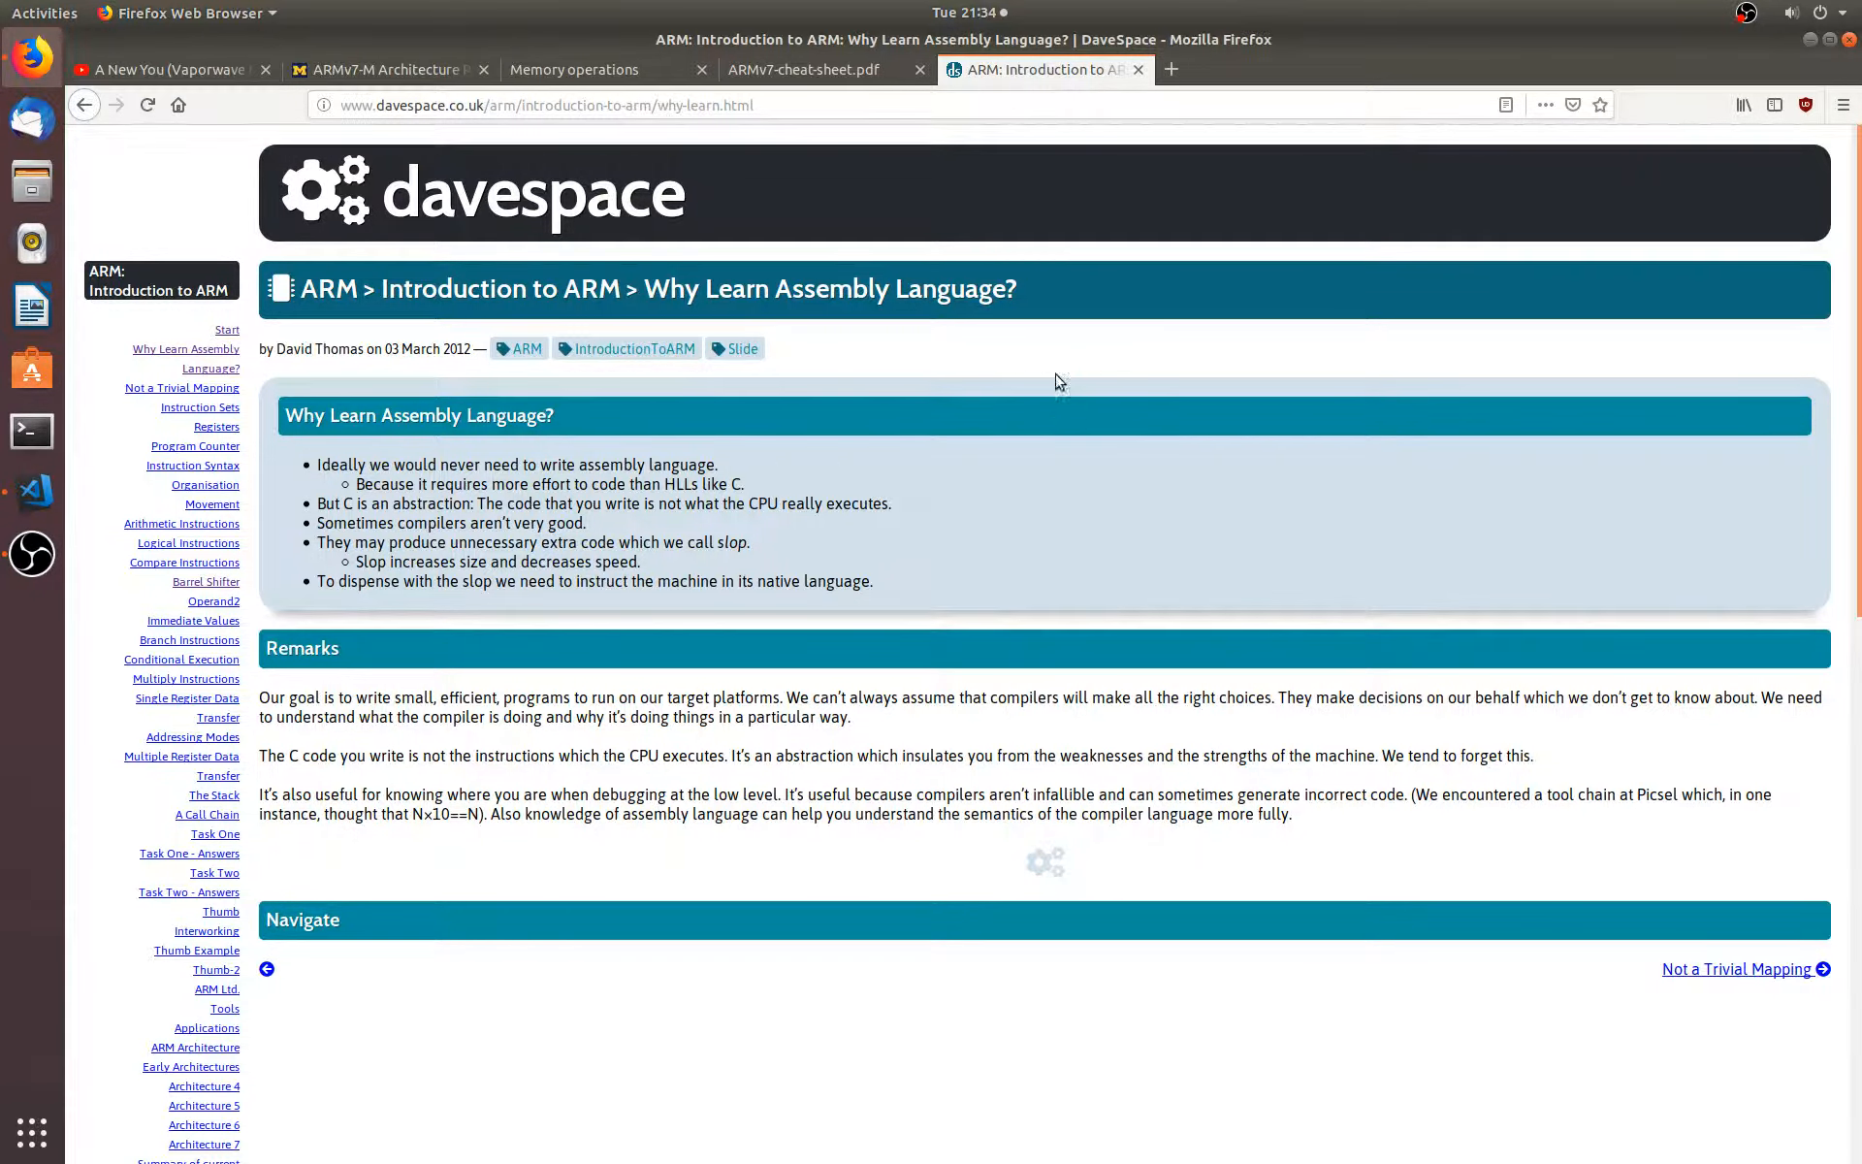
mouse_move(1060, 285)
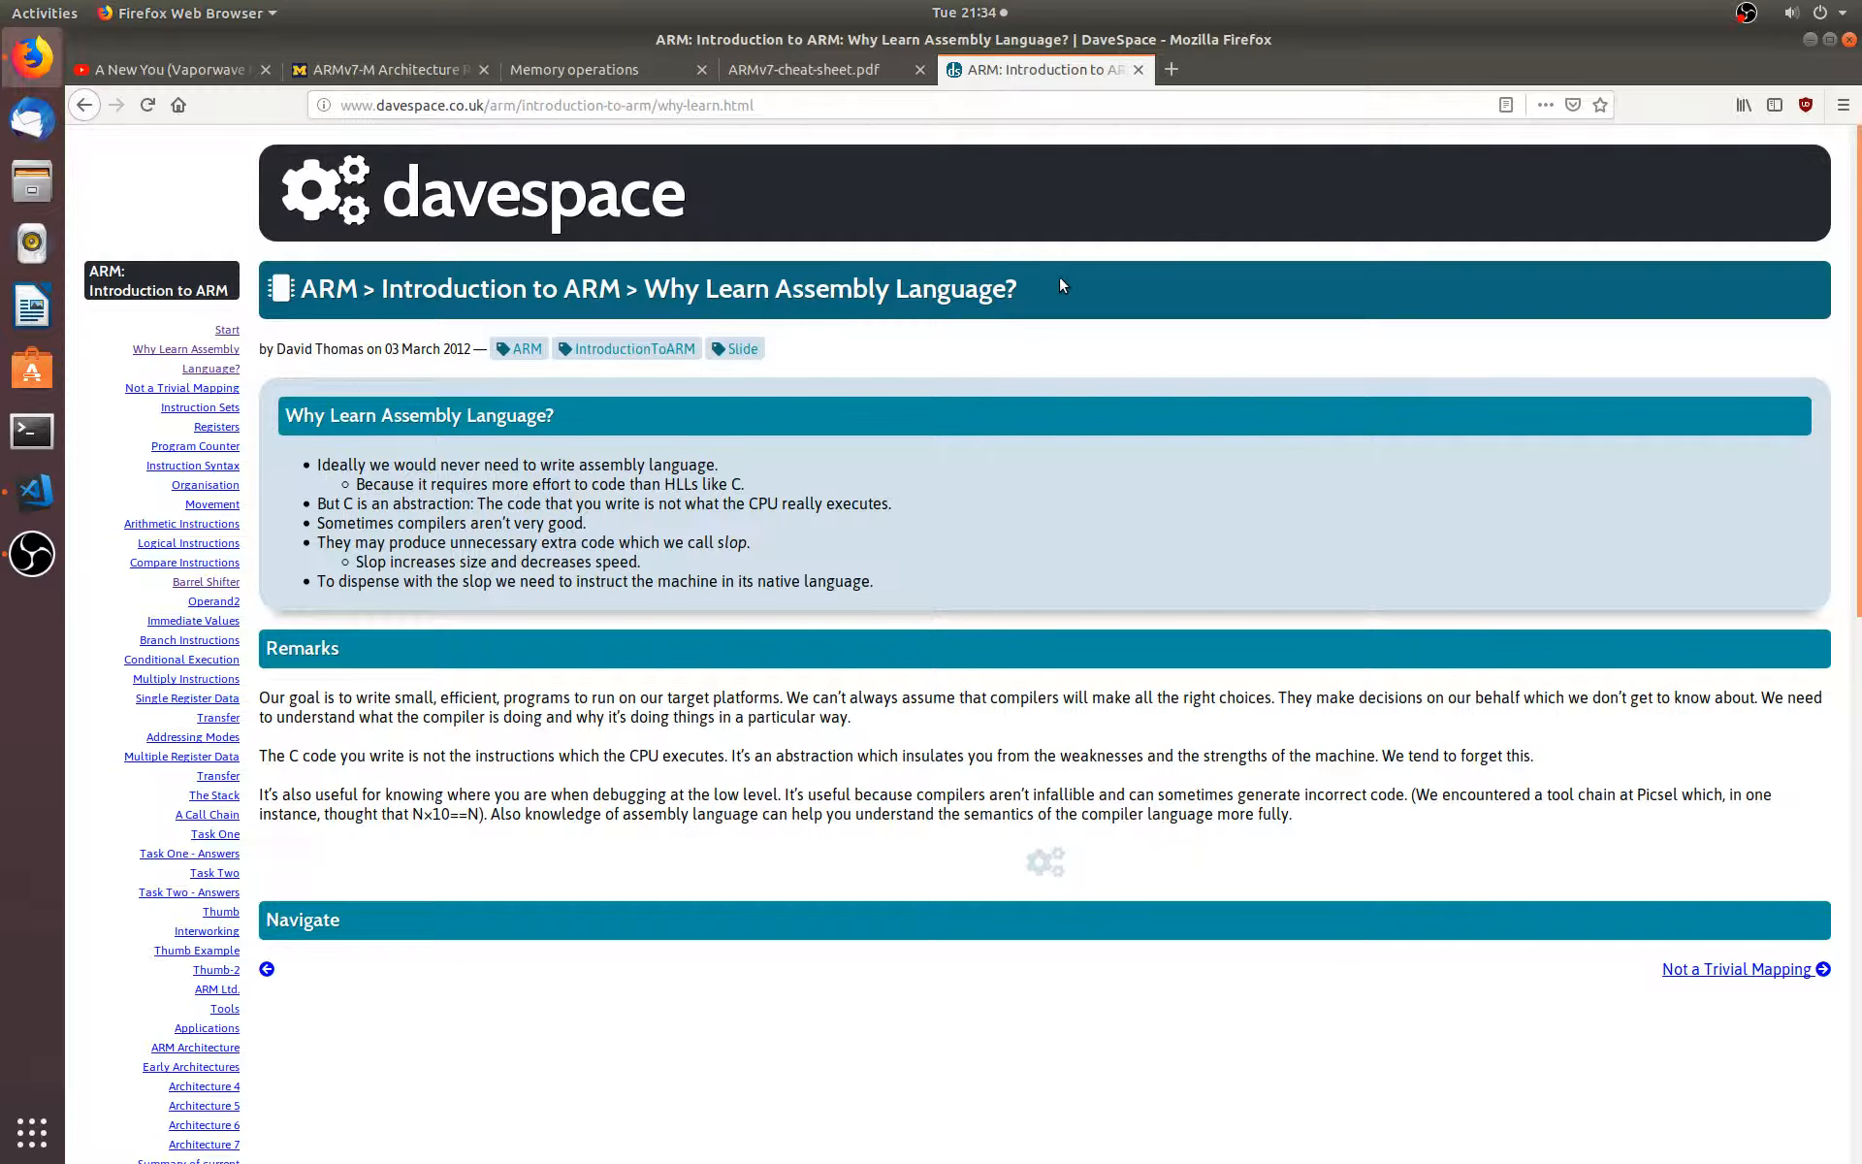
mouse_move(1057, 301)
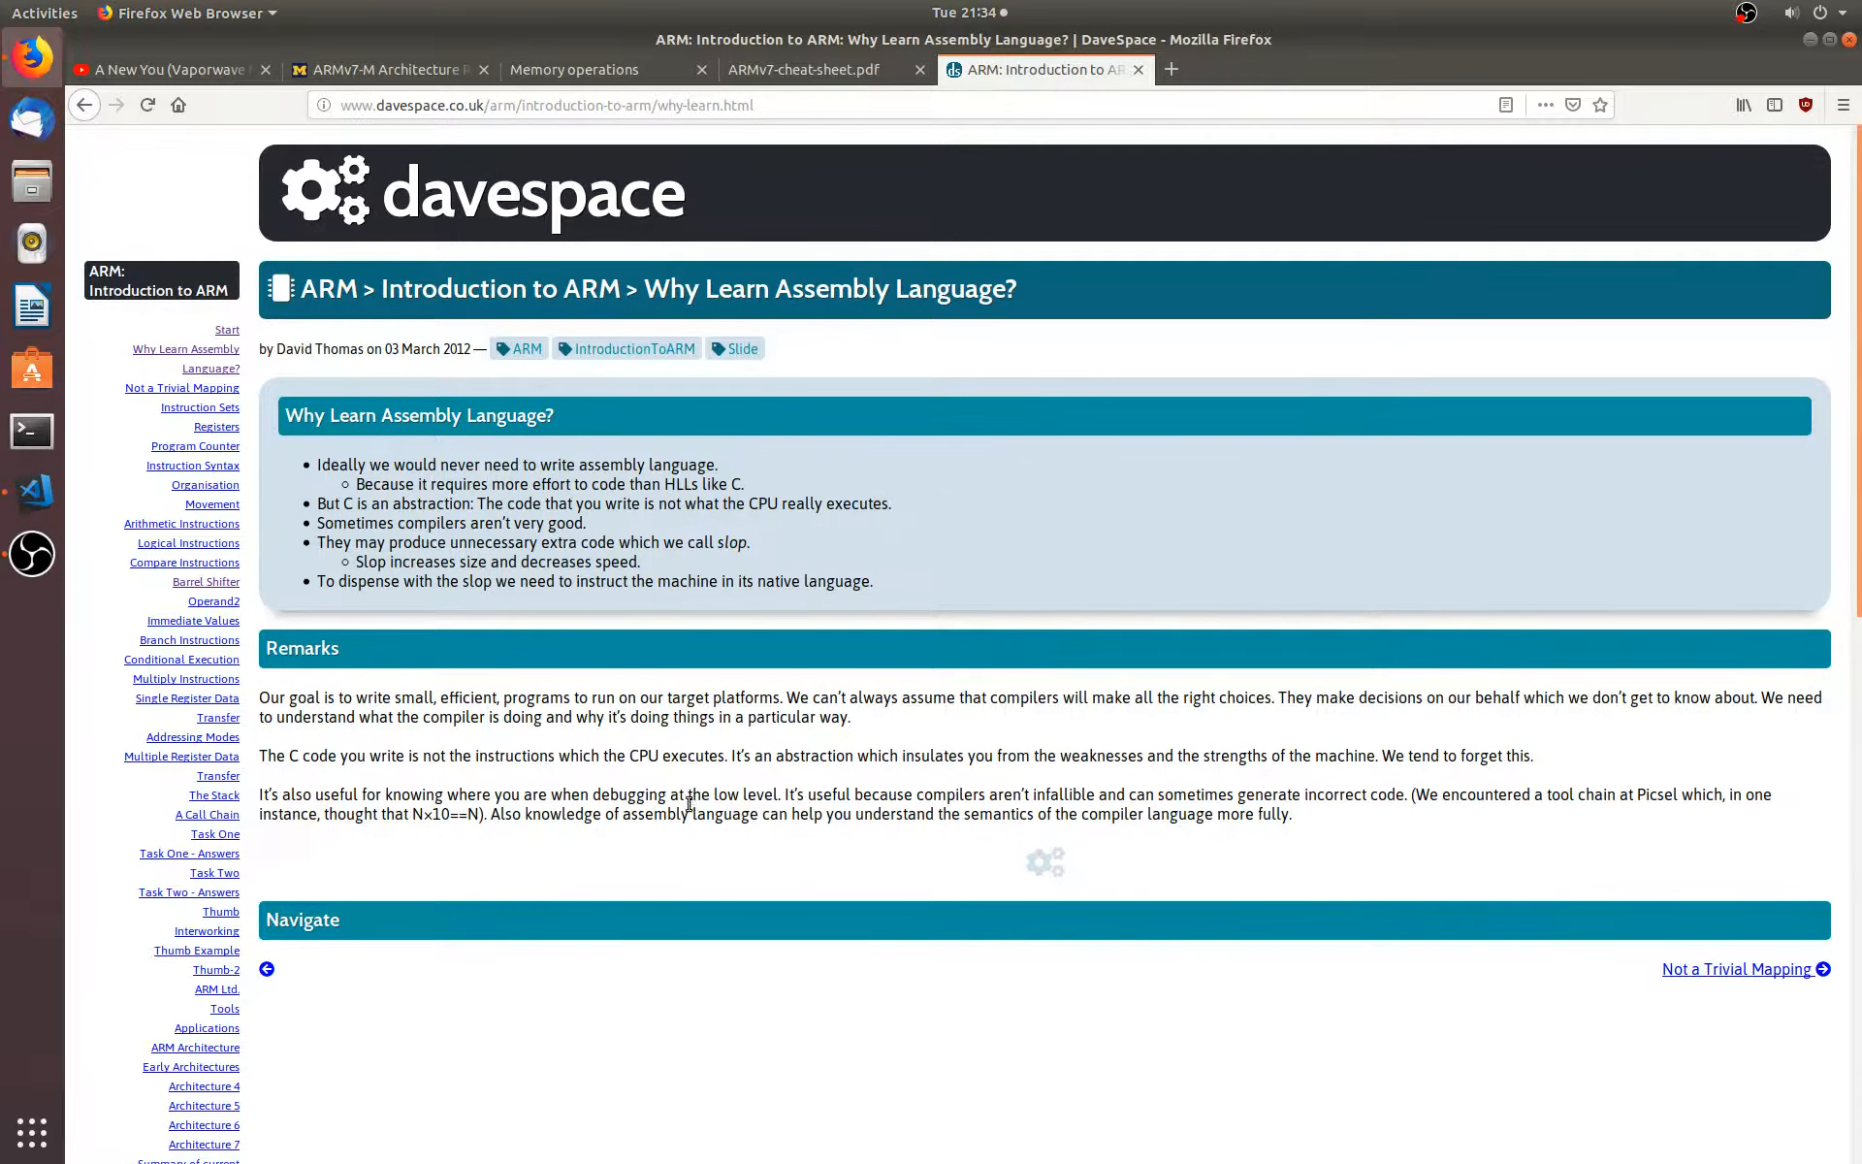
scroll("down", 3)
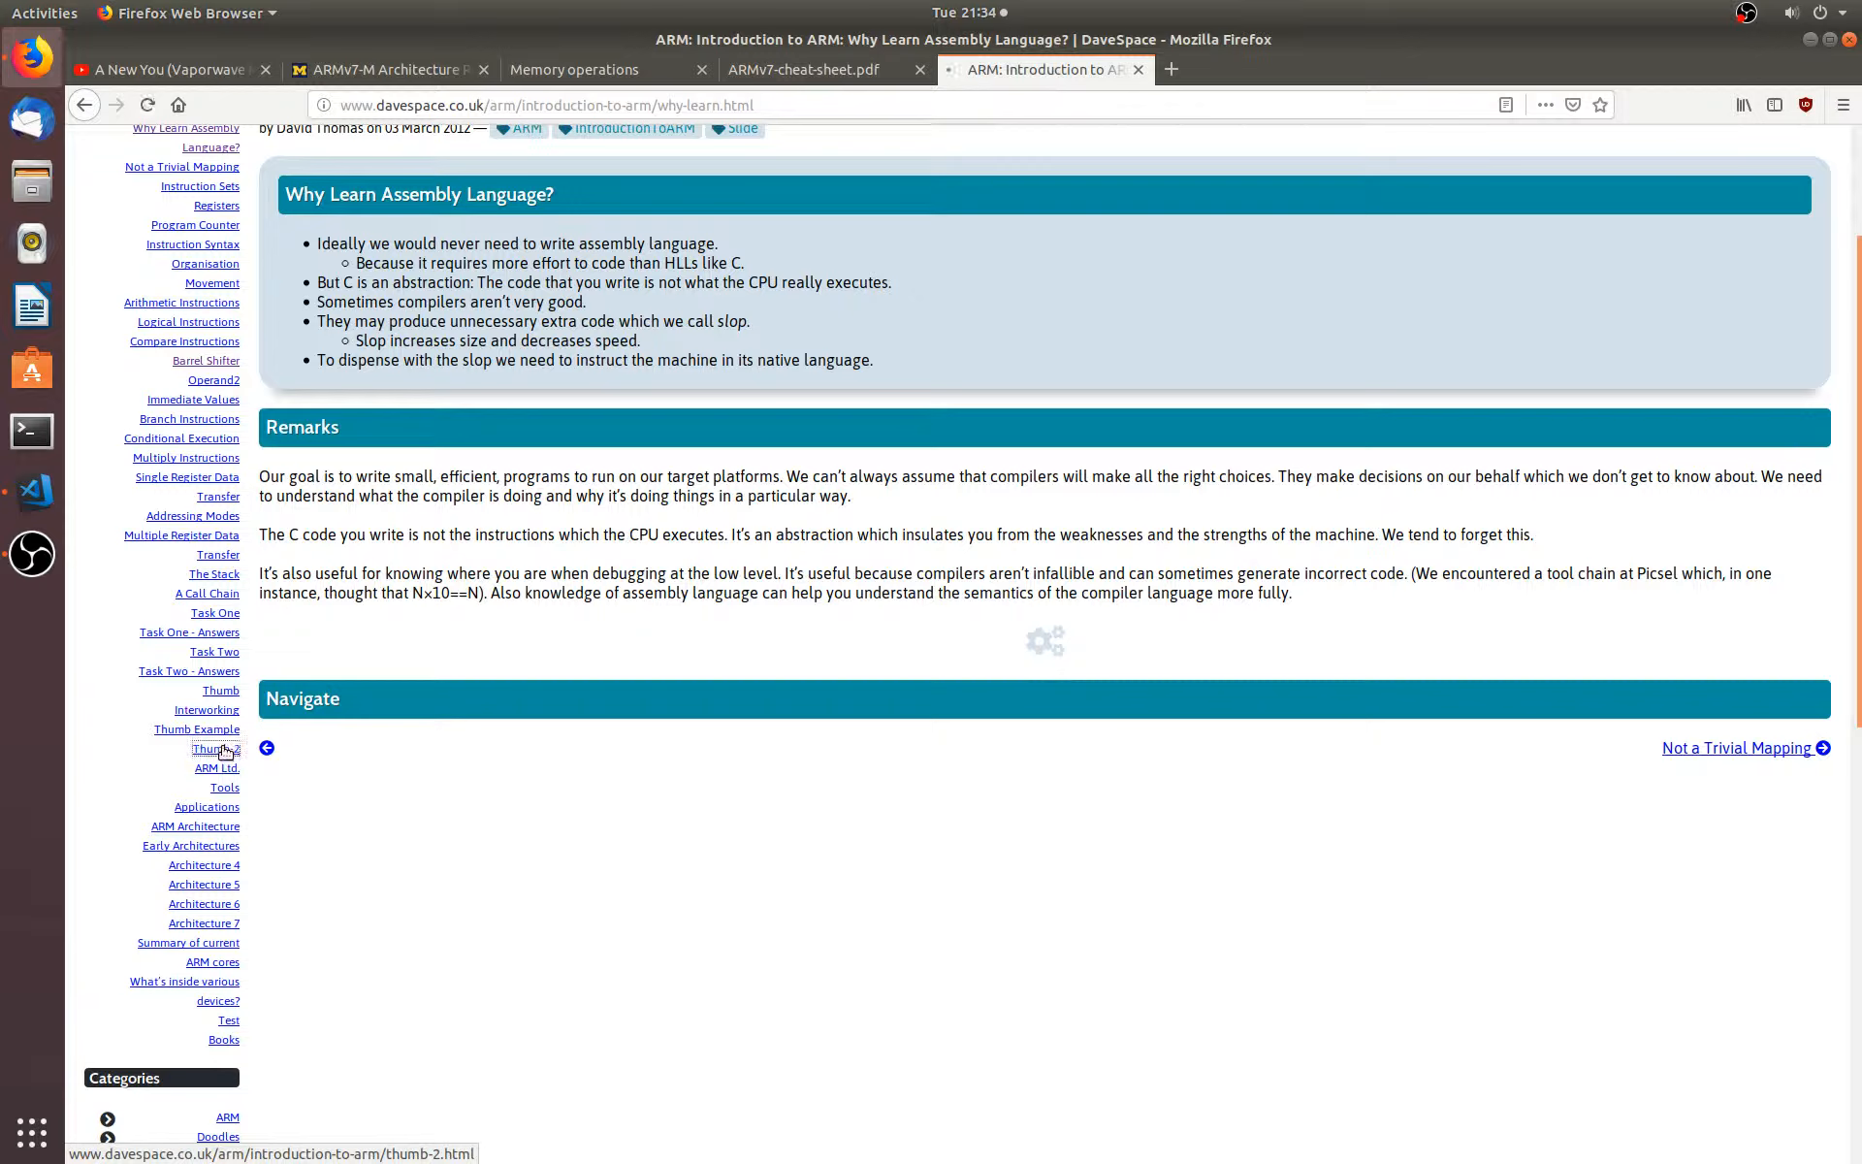
- Select Thumb-2 from the sidebar's list of course pages
left_click(213, 749)
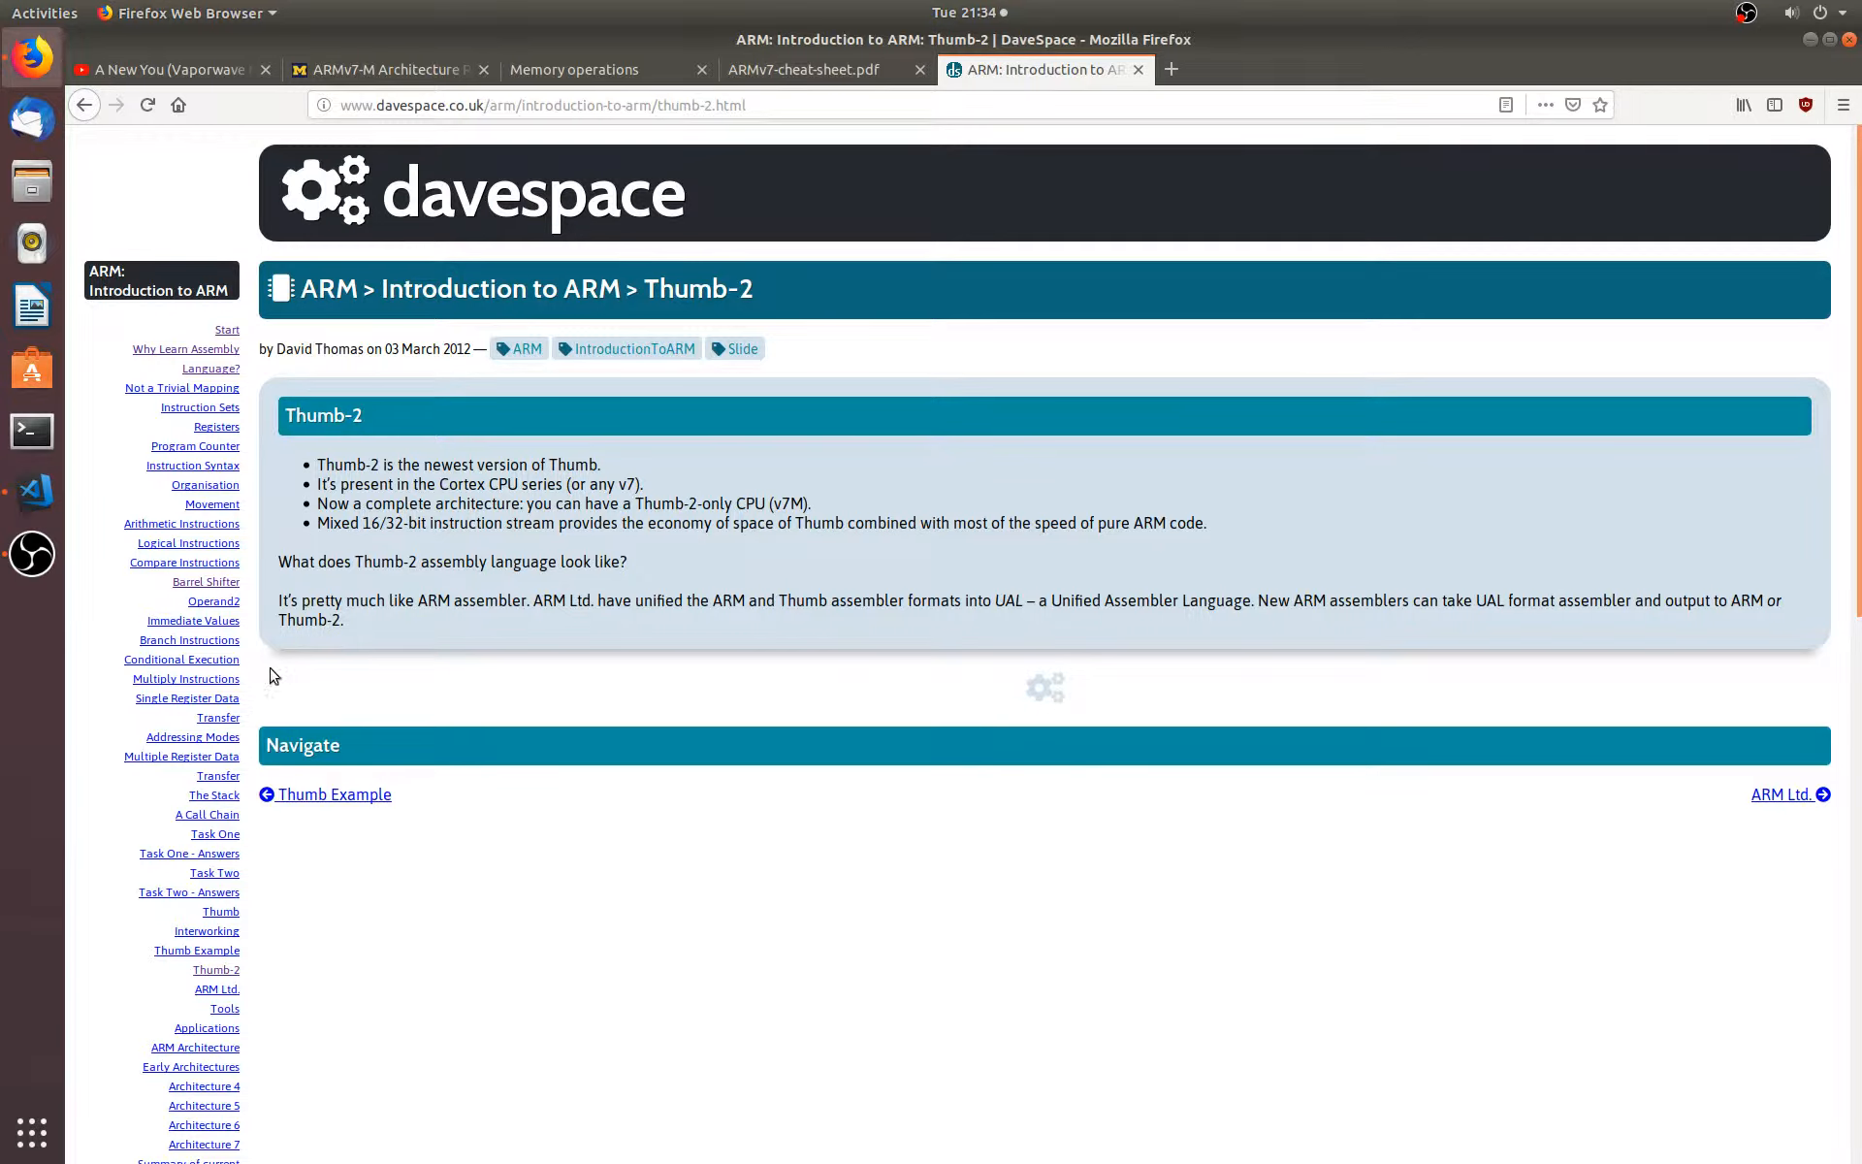
mouse_move(253, 729)
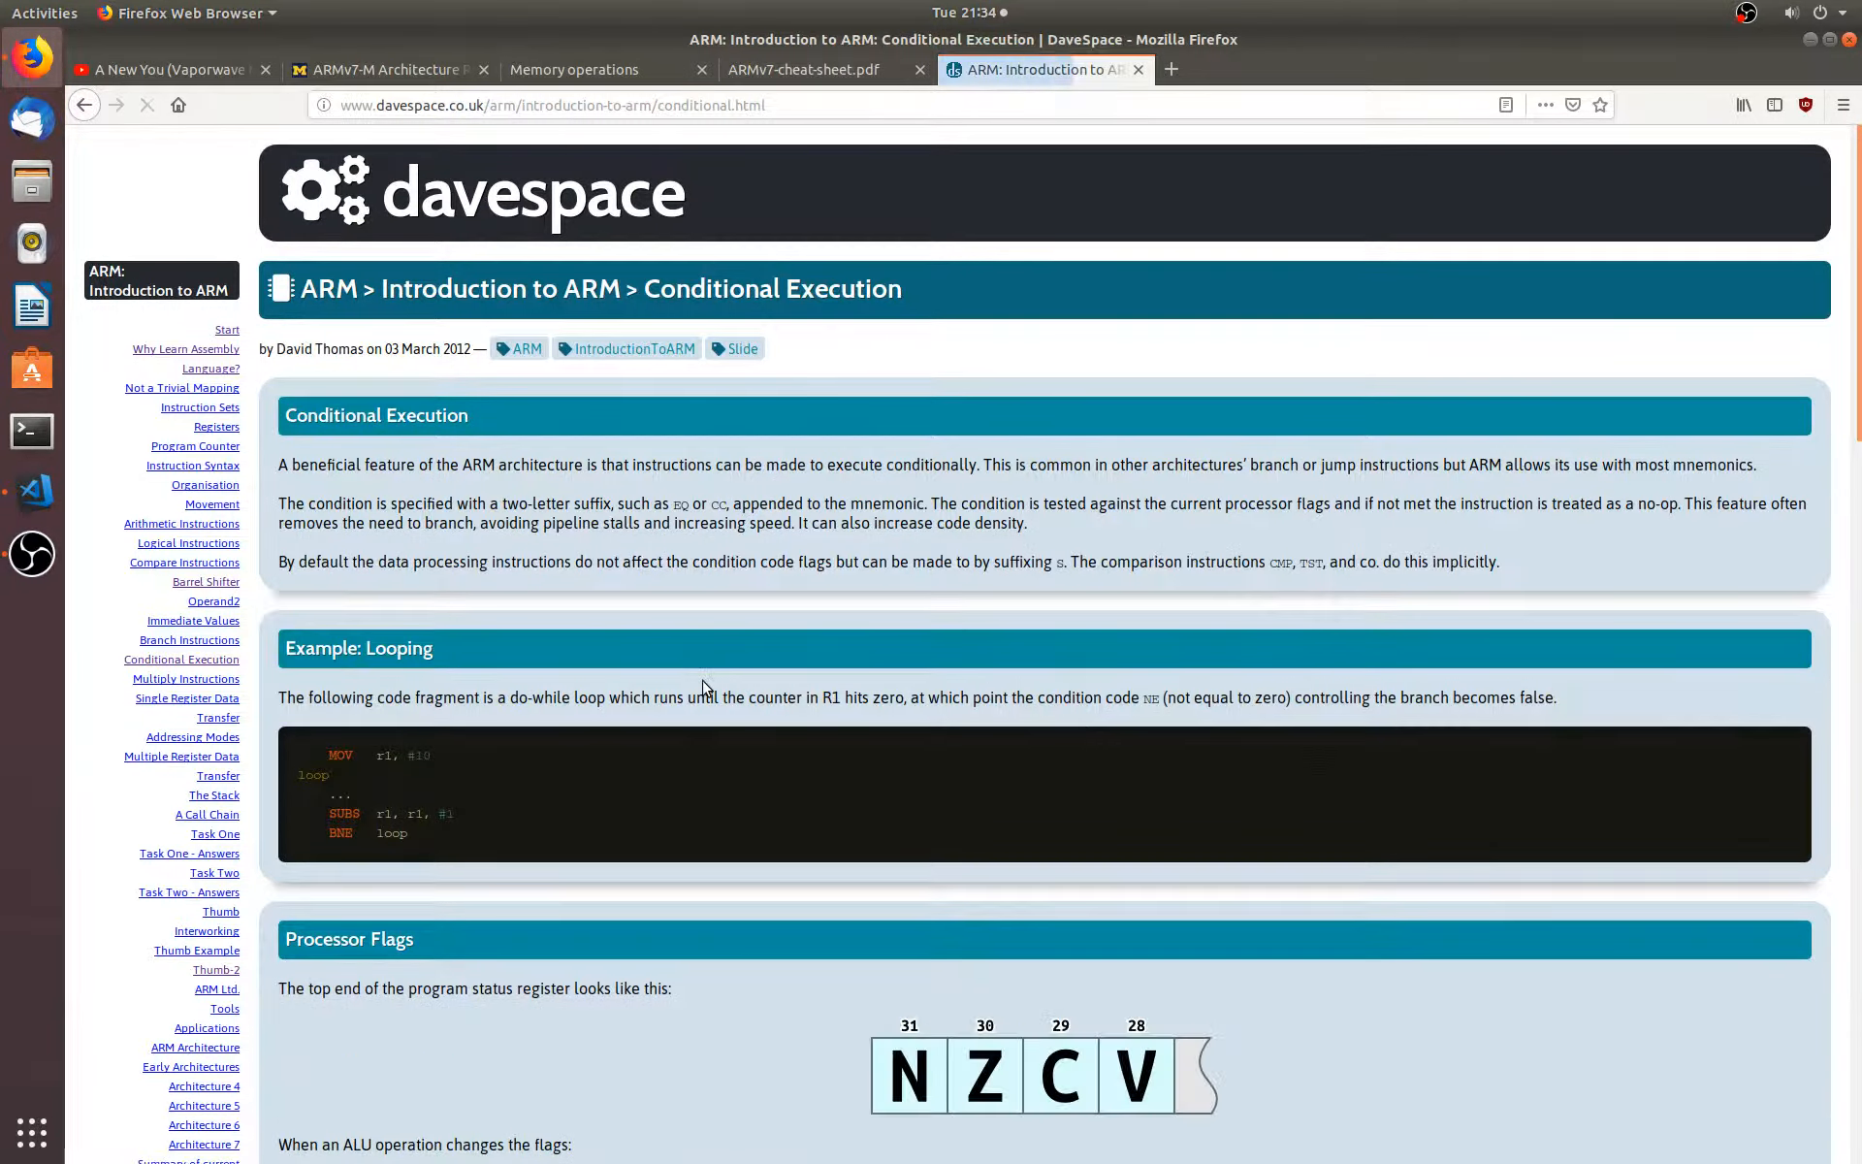
- Scroll Conditional Execution from processor flags down to Remarks, then back toward the top
scroll("down", 3)
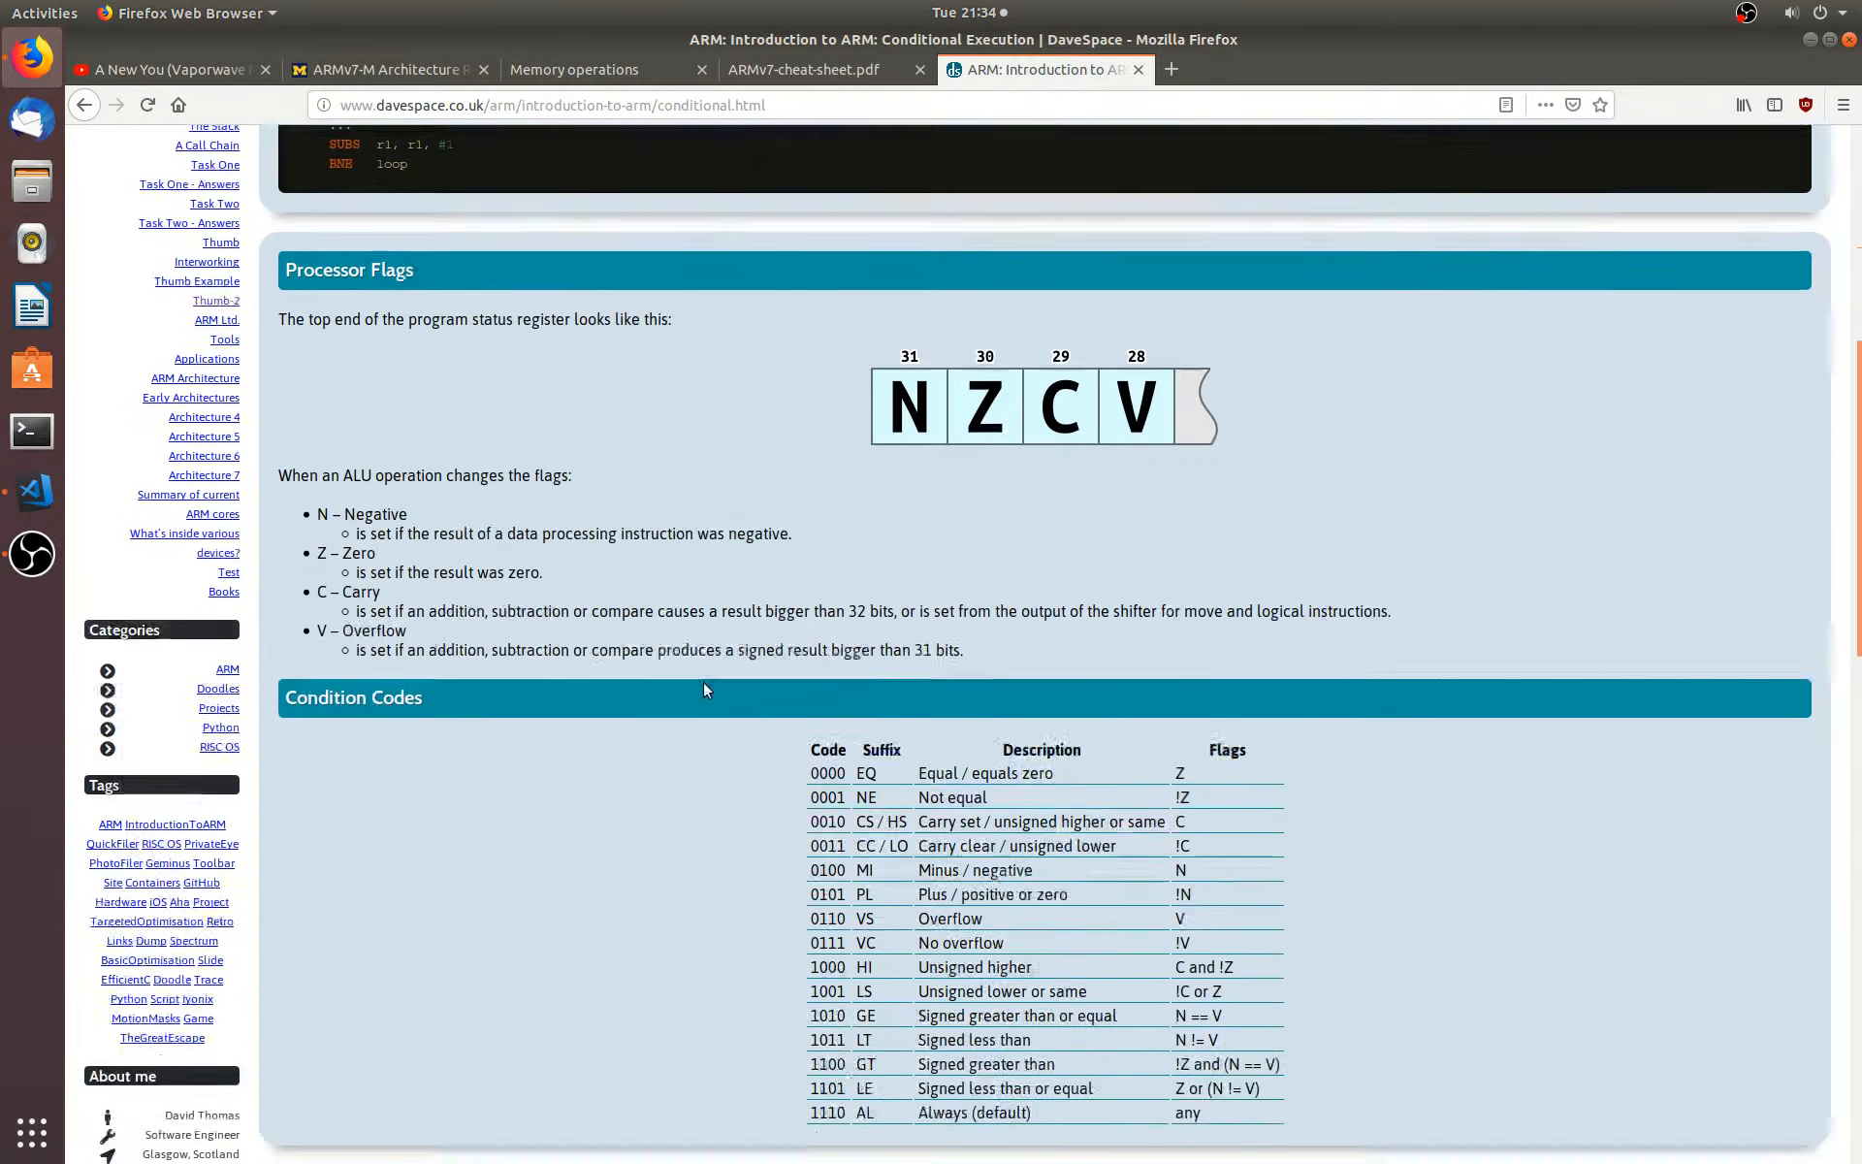
scroll("down", 3)
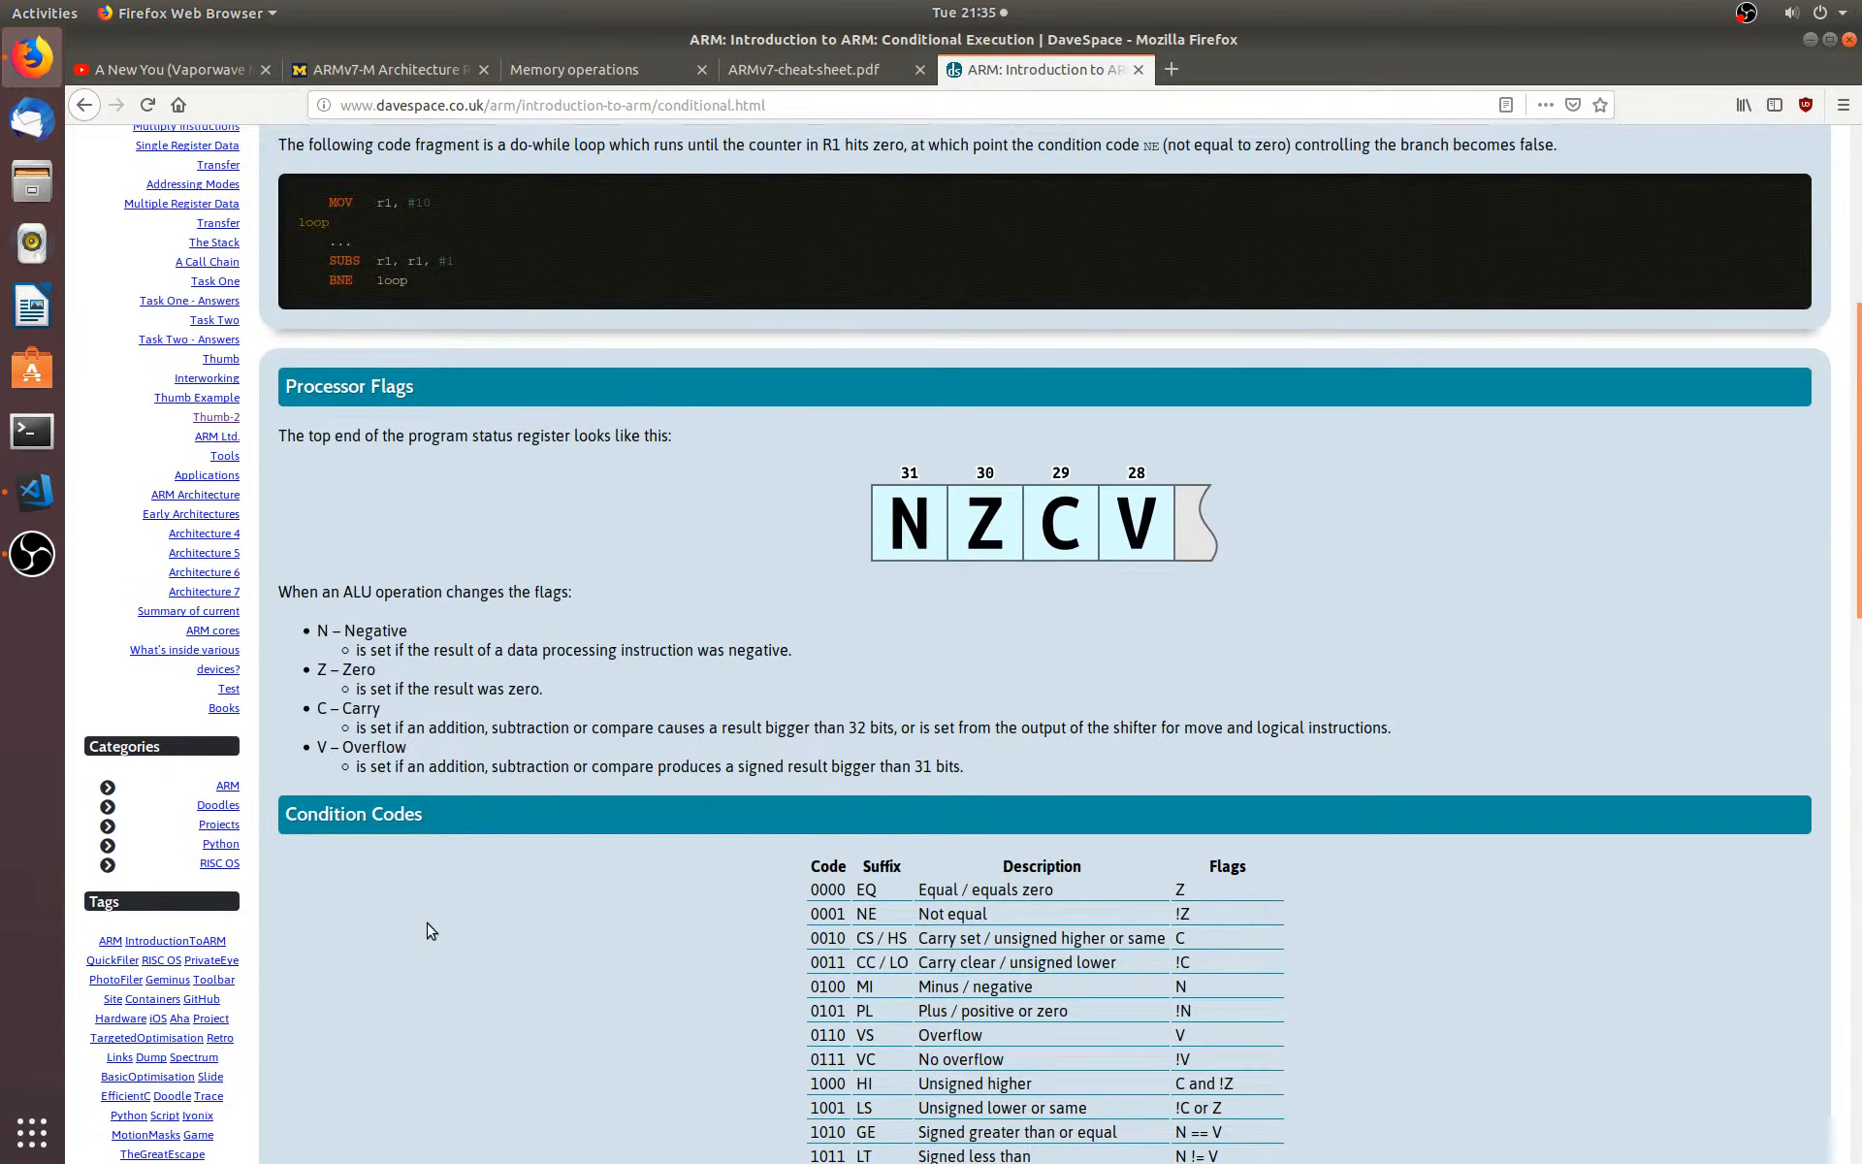
scroll("up", 3)
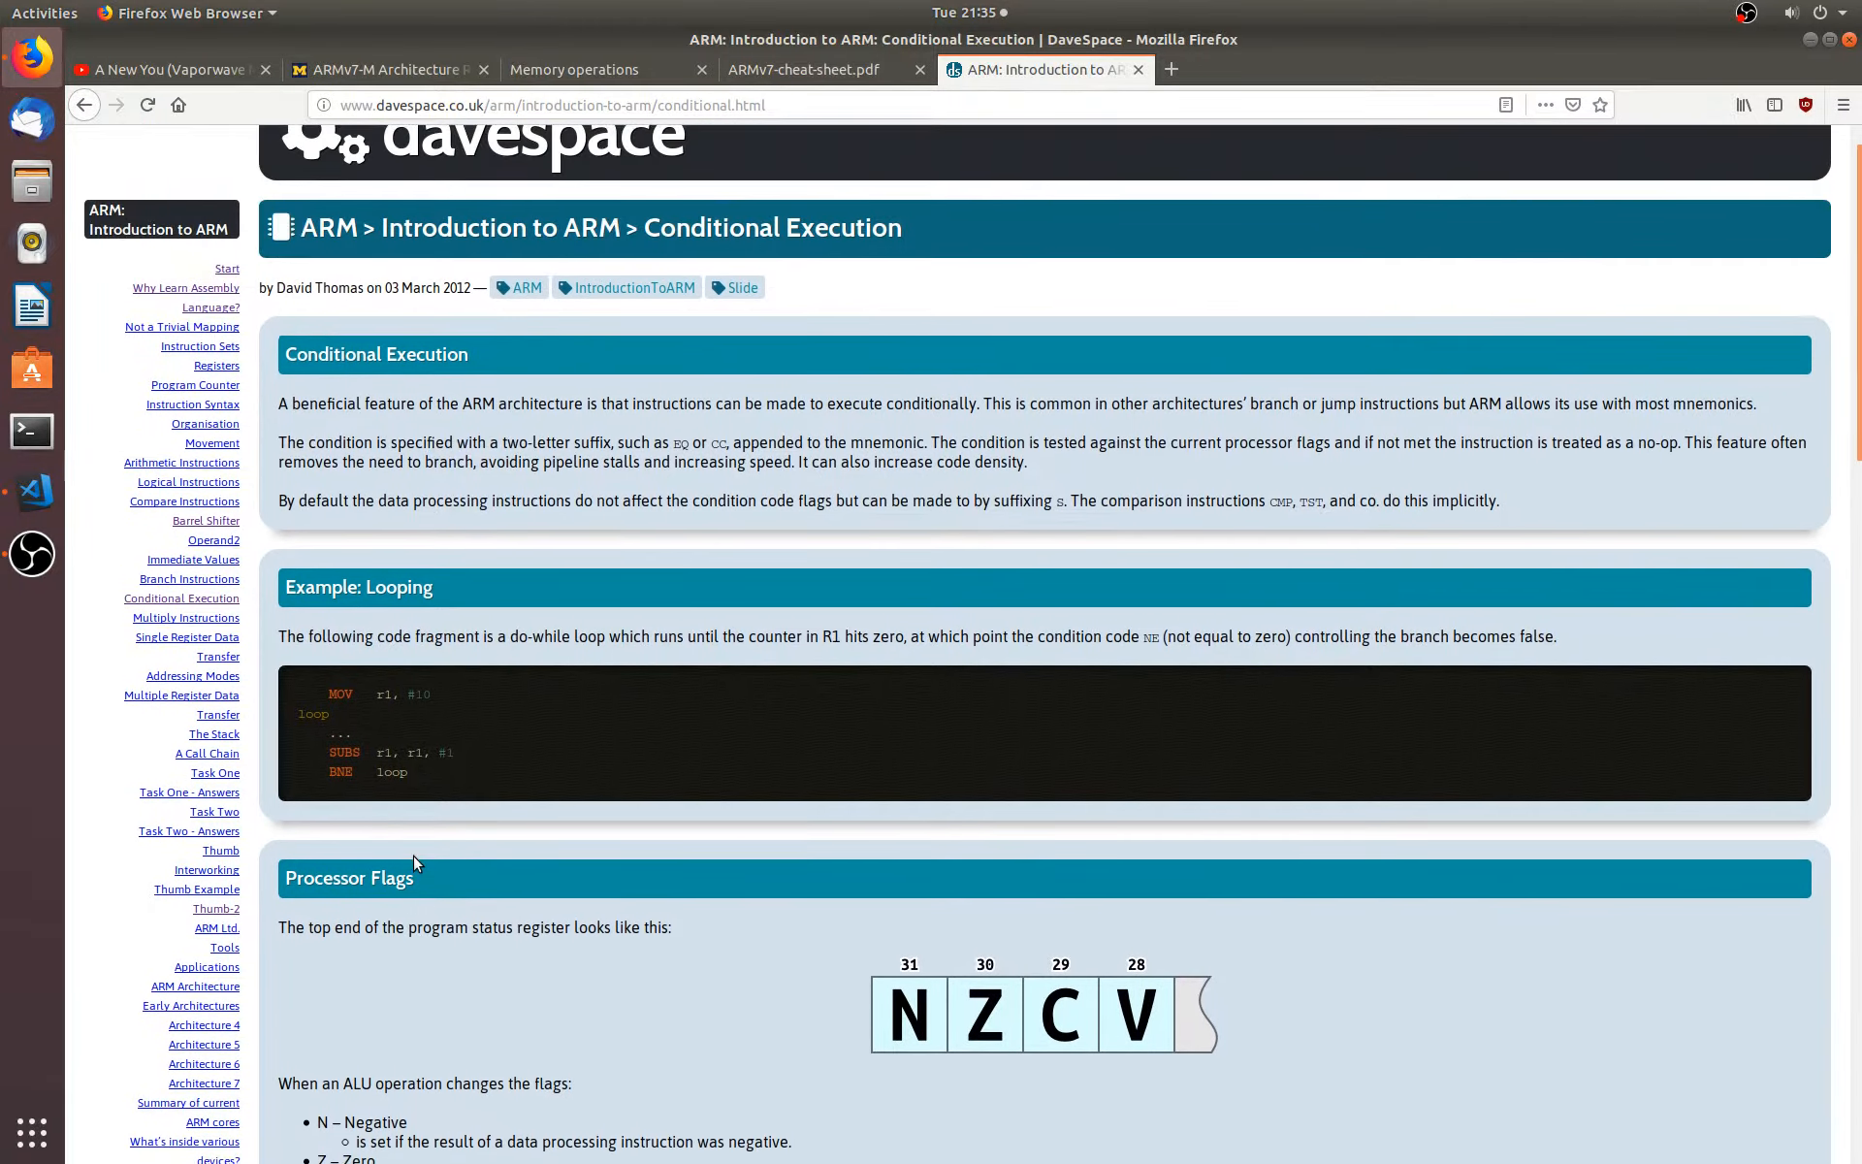
scroll("down", 3)
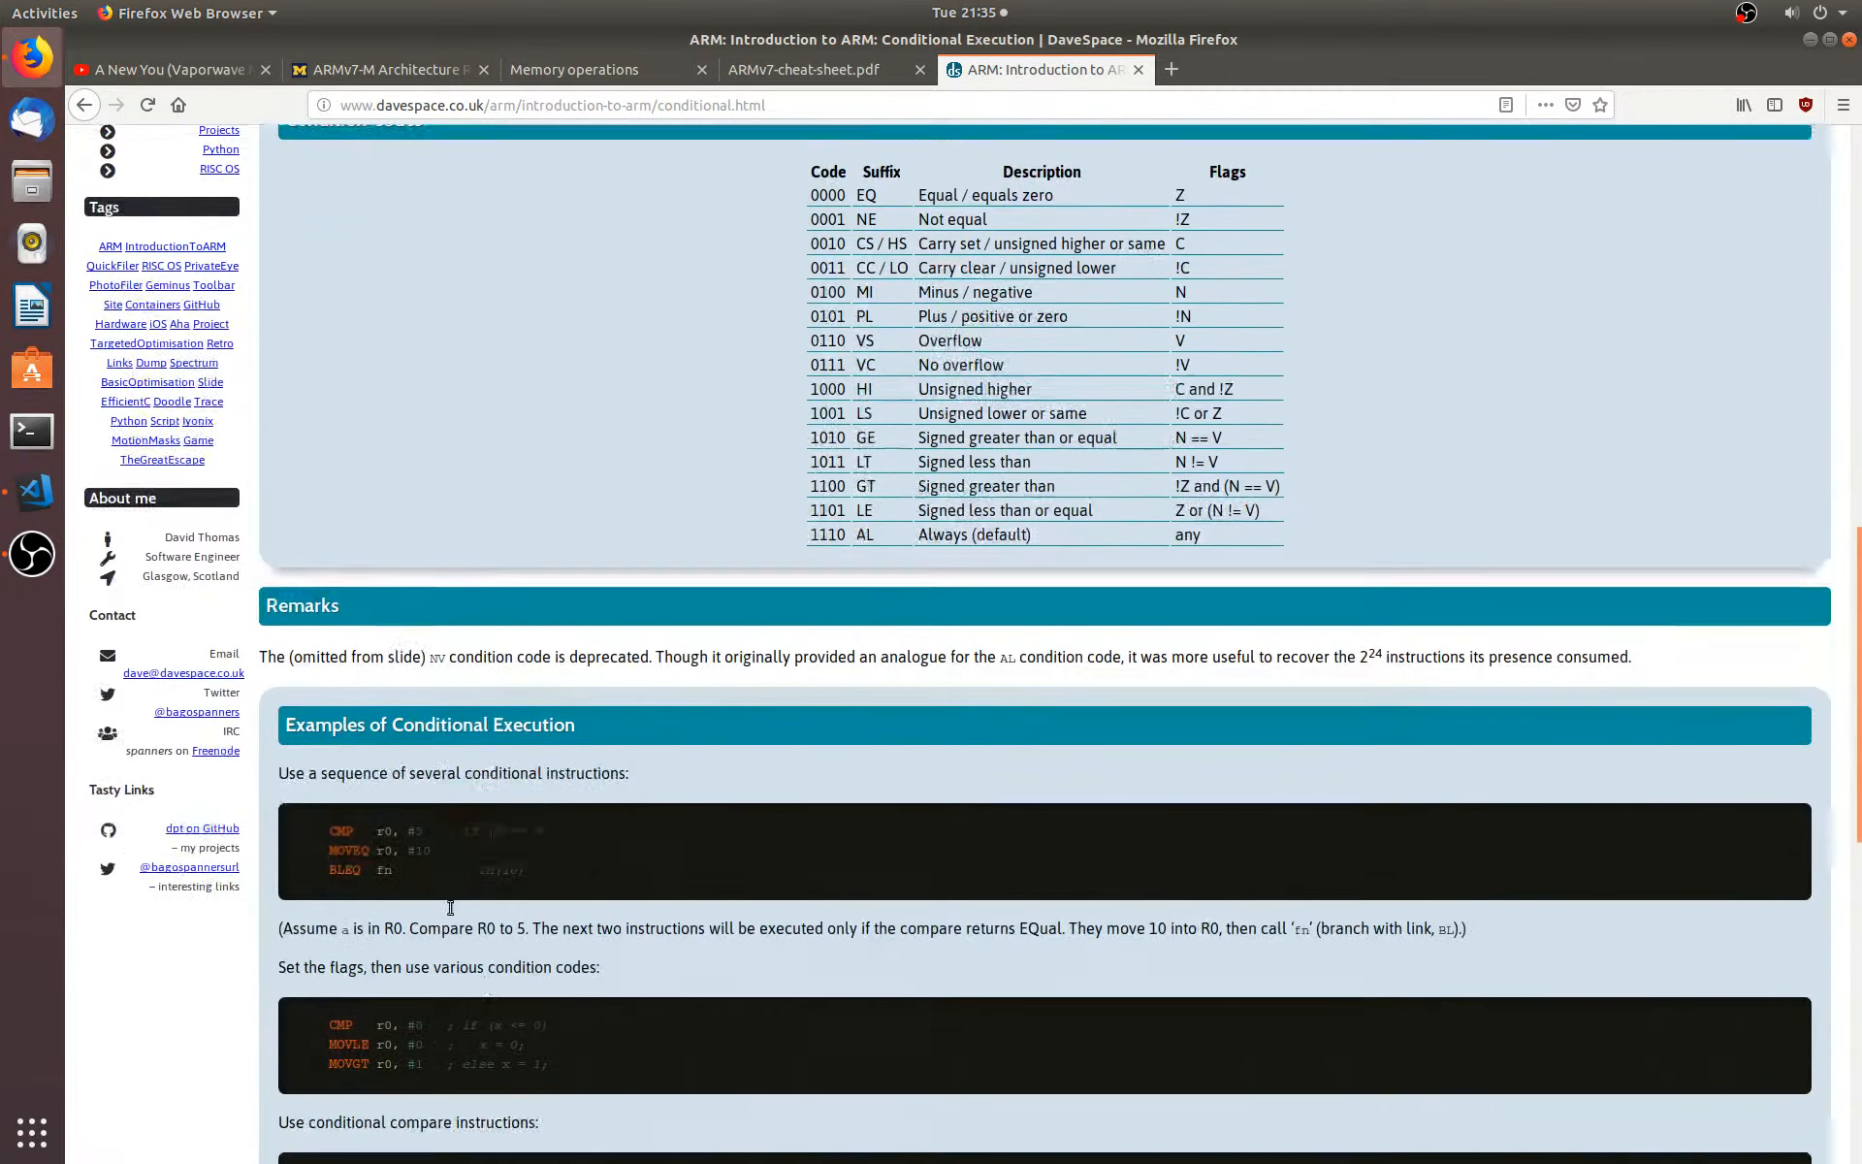
scroll("down", 3)
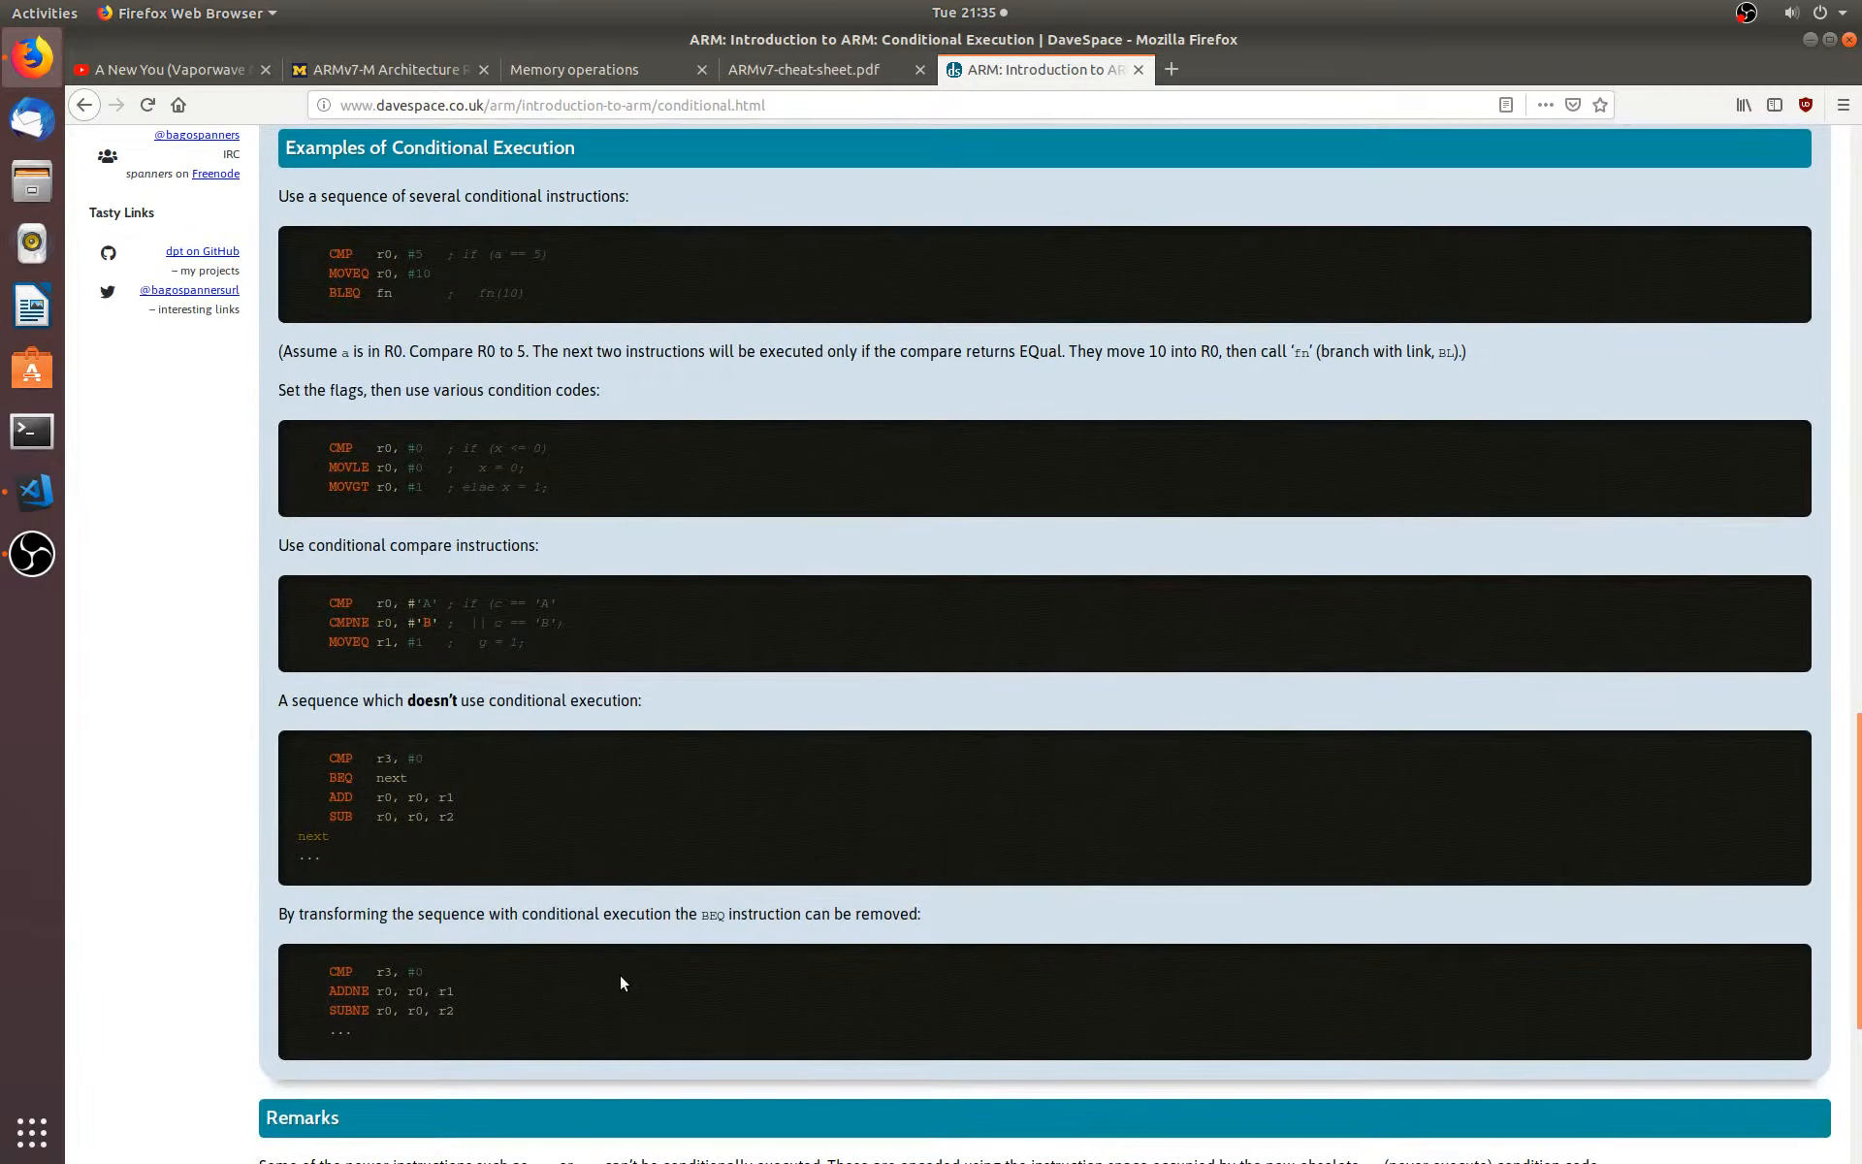
scroll("down", 3)
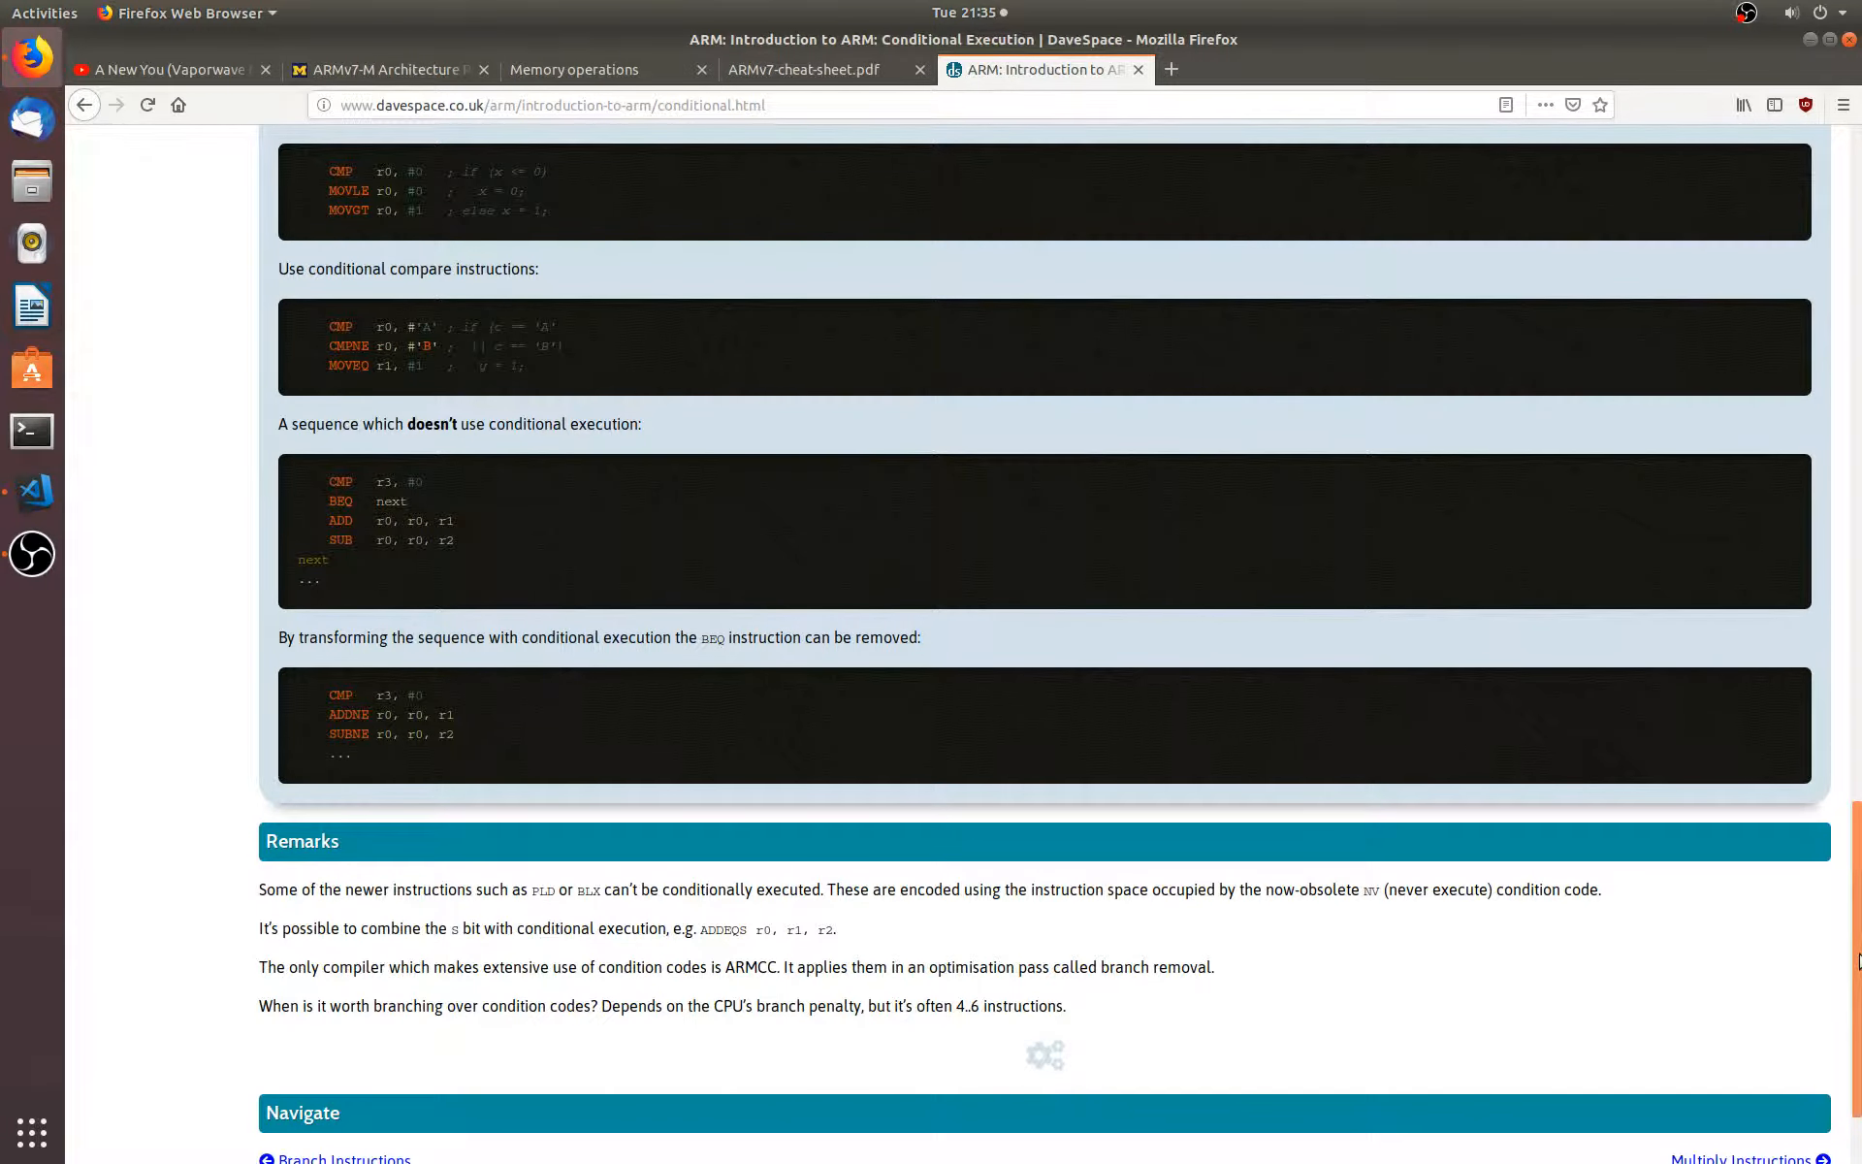
scroll("down", 3)
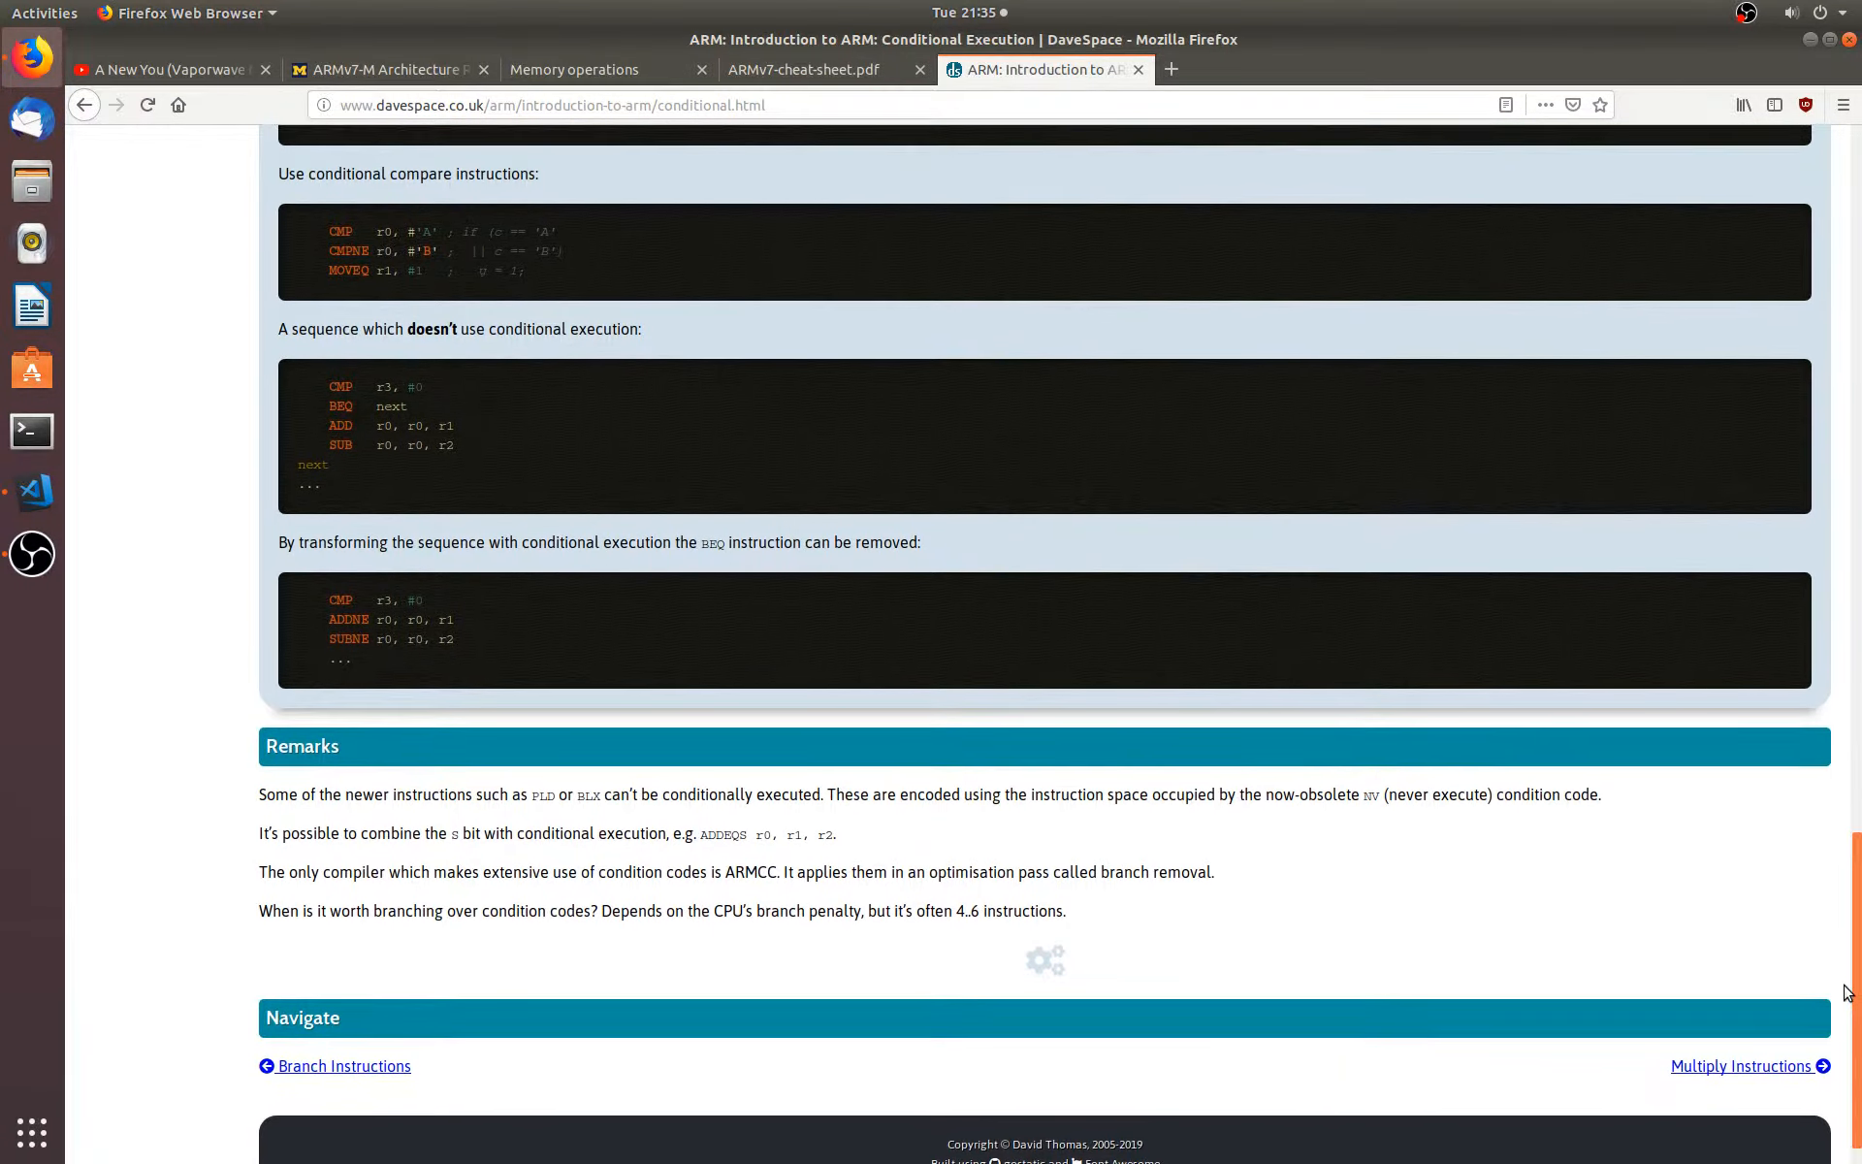
scroll("up", 3)
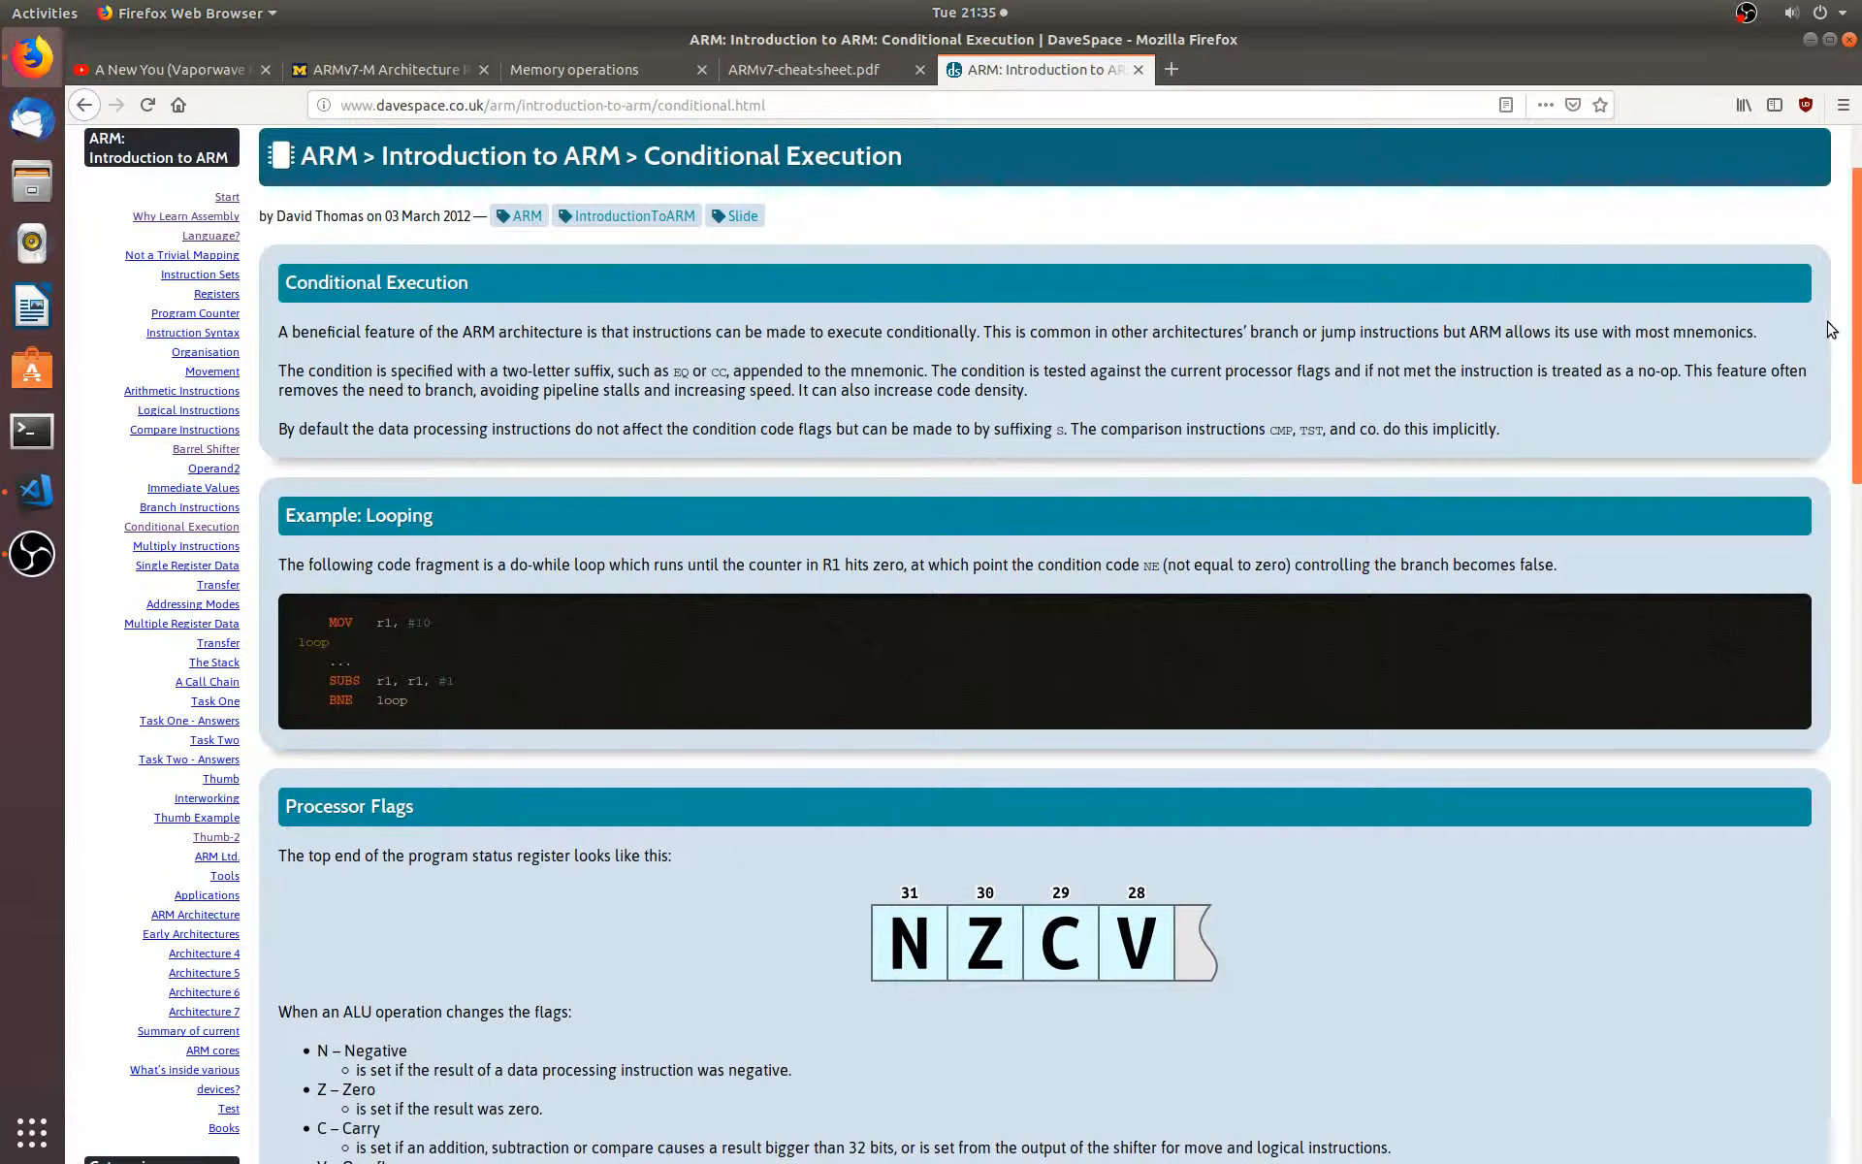
- Visit Barrel Shifter, Logical, Compare and Arithmetic Instructions, then Addressing Modes via the sidebar
left_click(206, 581)
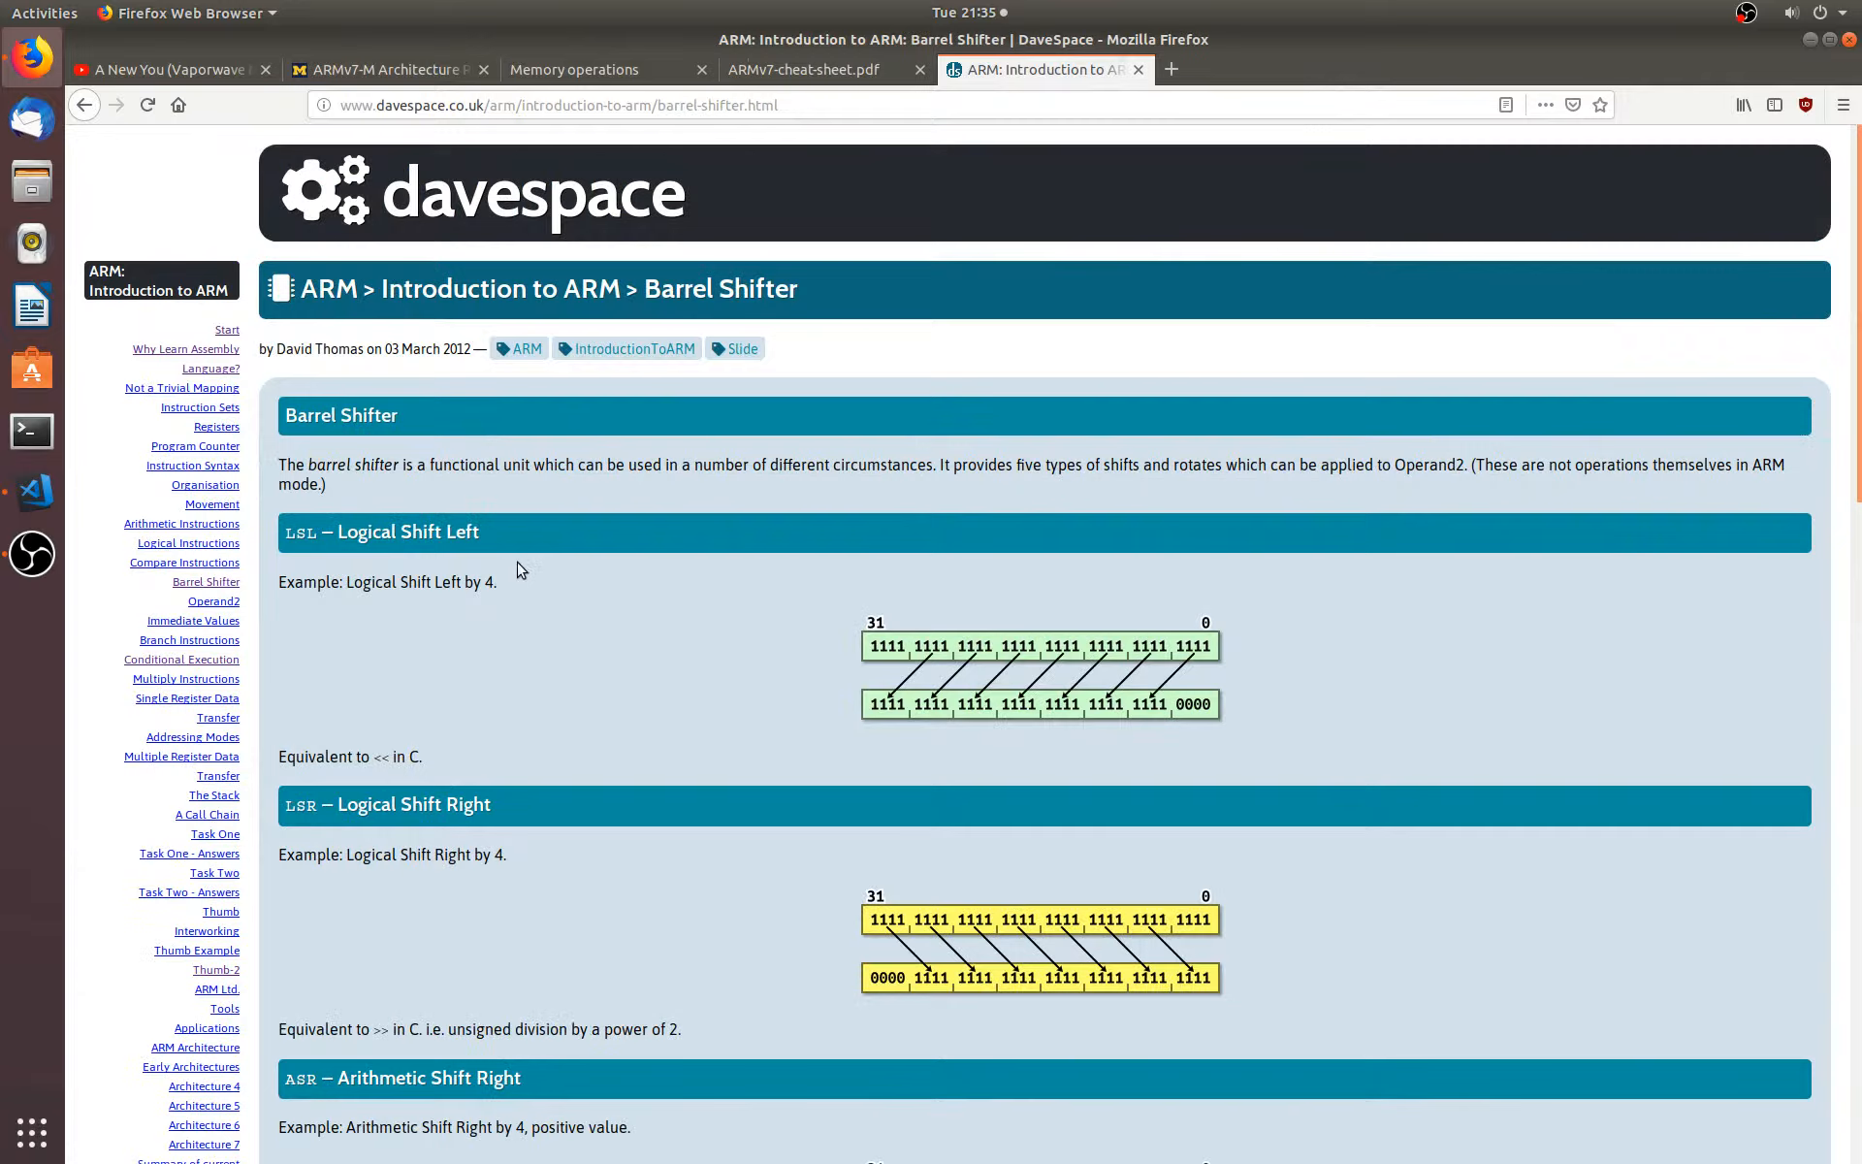
left_click(186, 543)
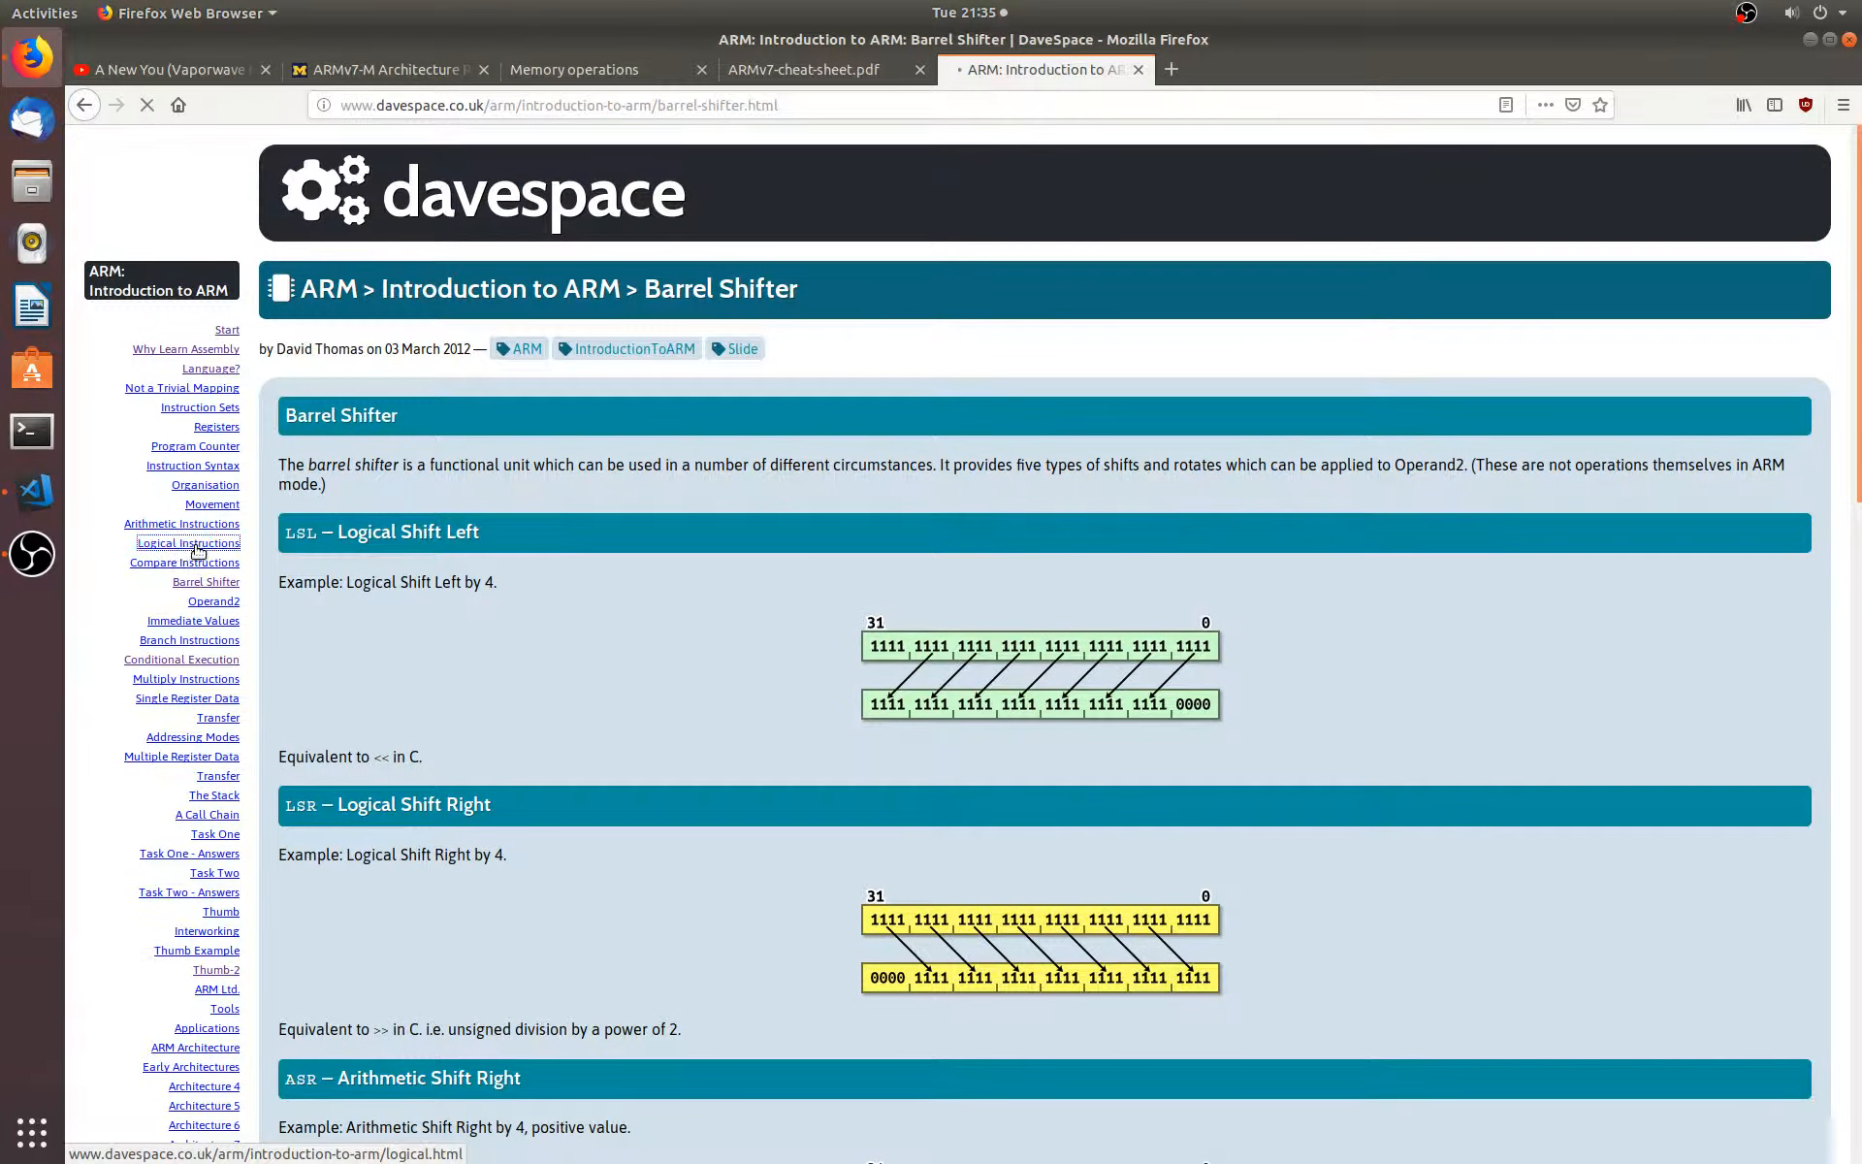
left_click(187, 542)
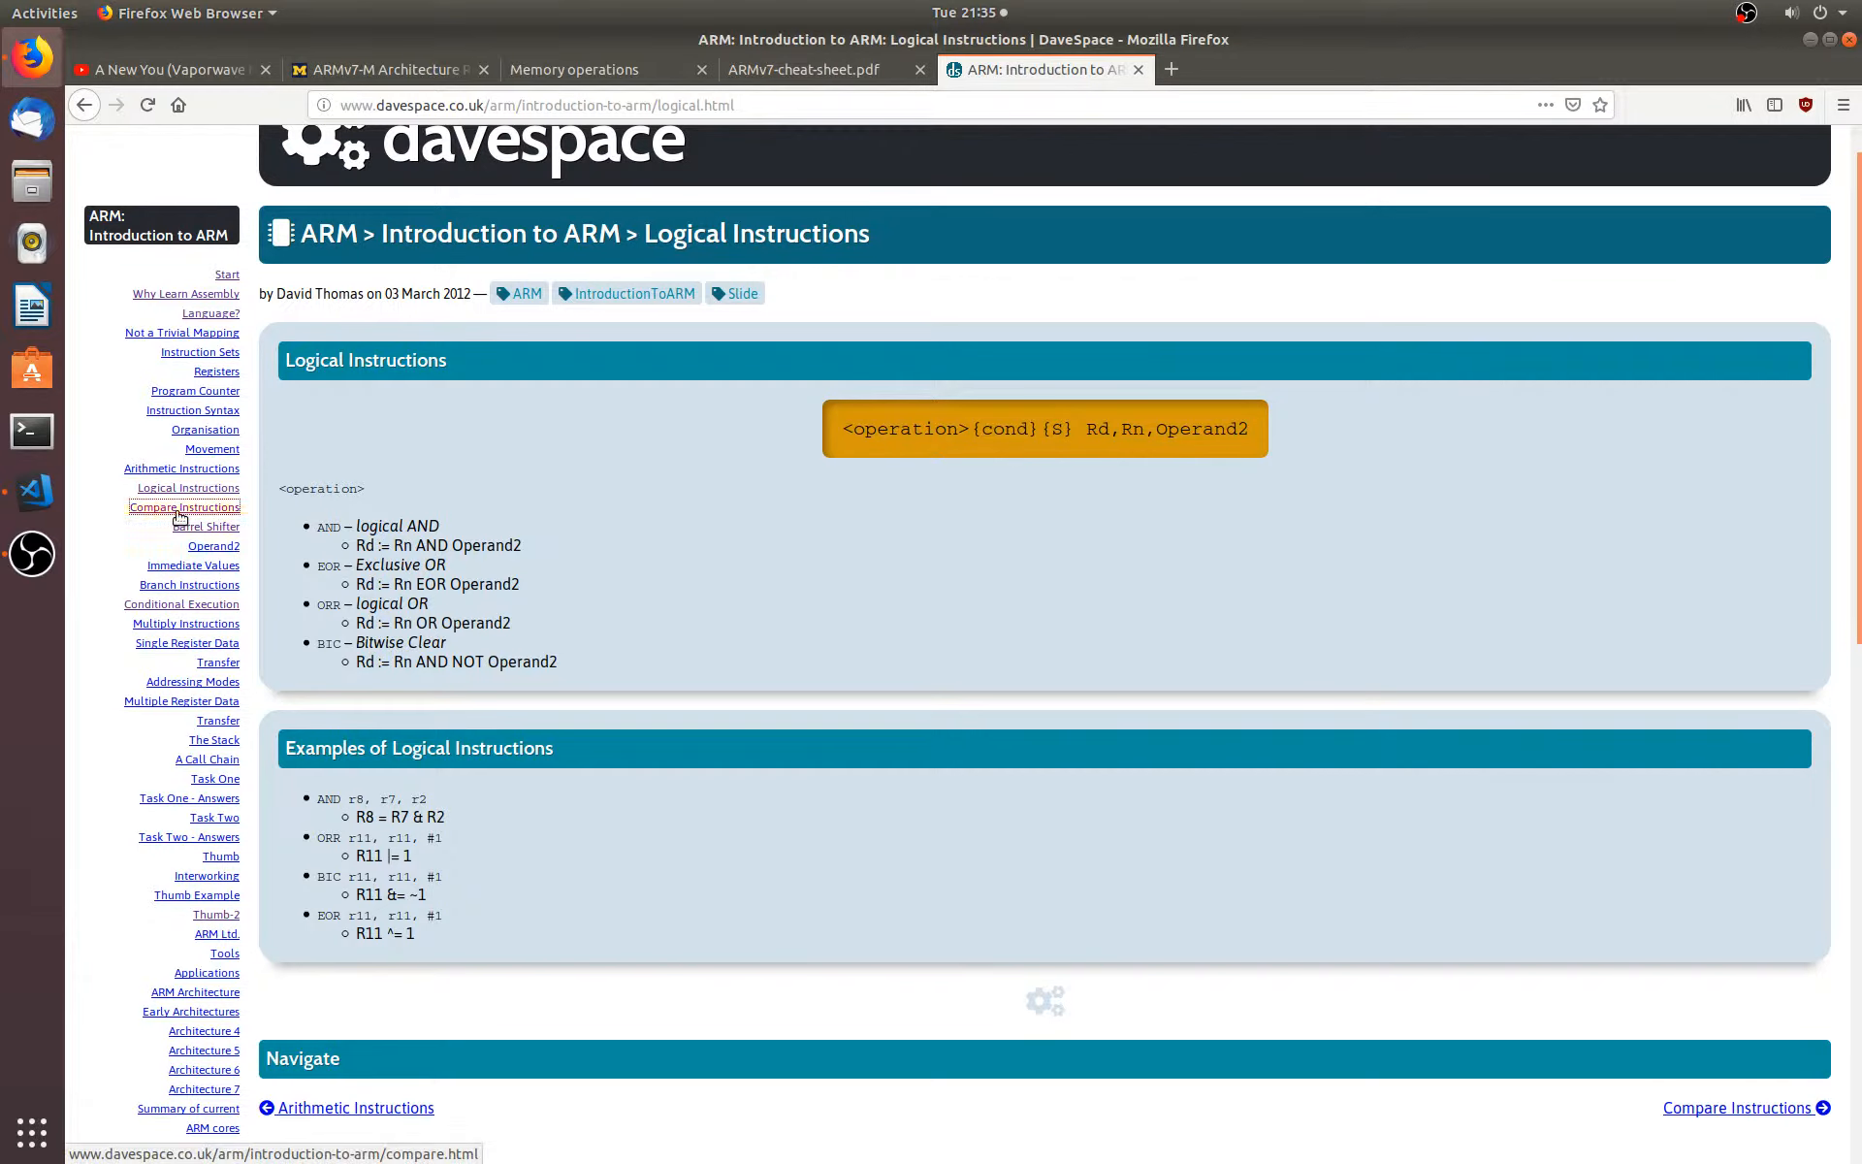
left_click(185, 507)
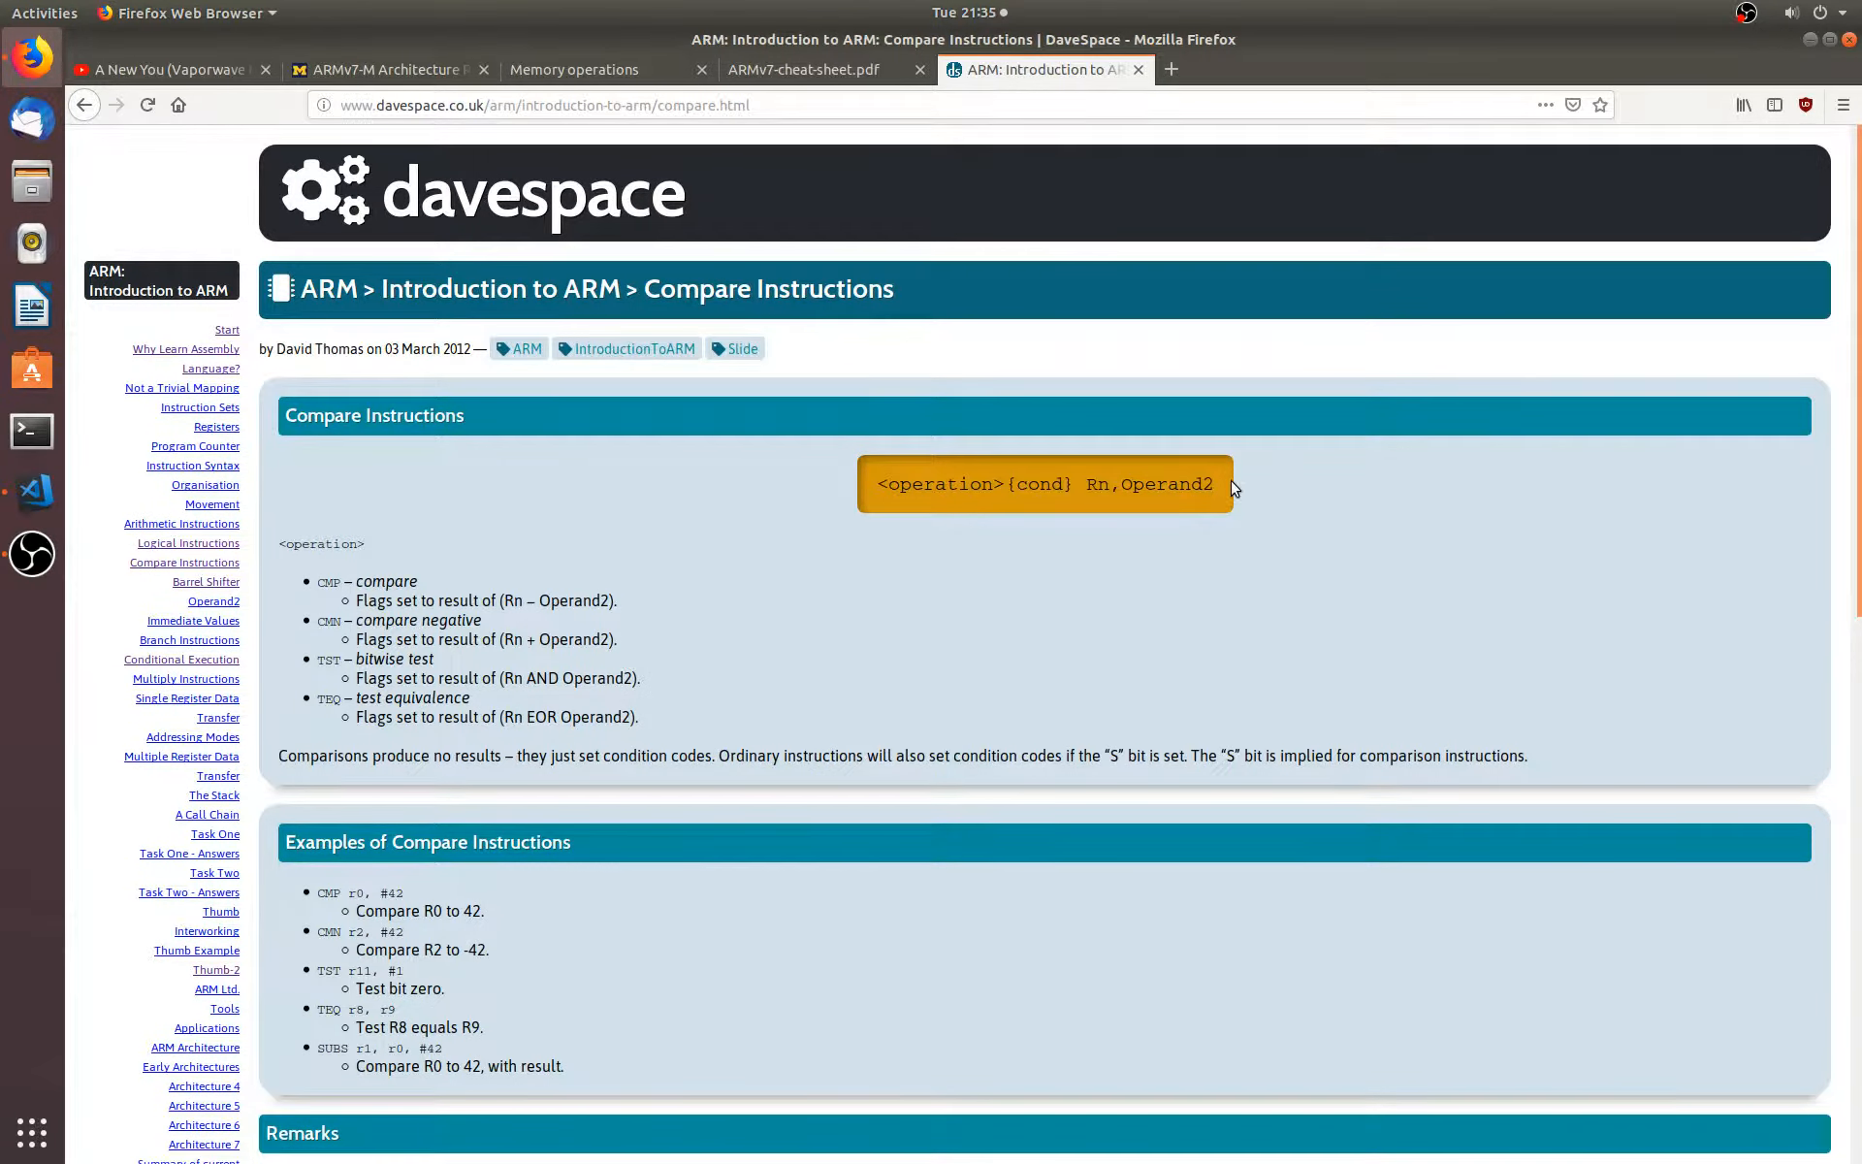
left_click(182, 523)
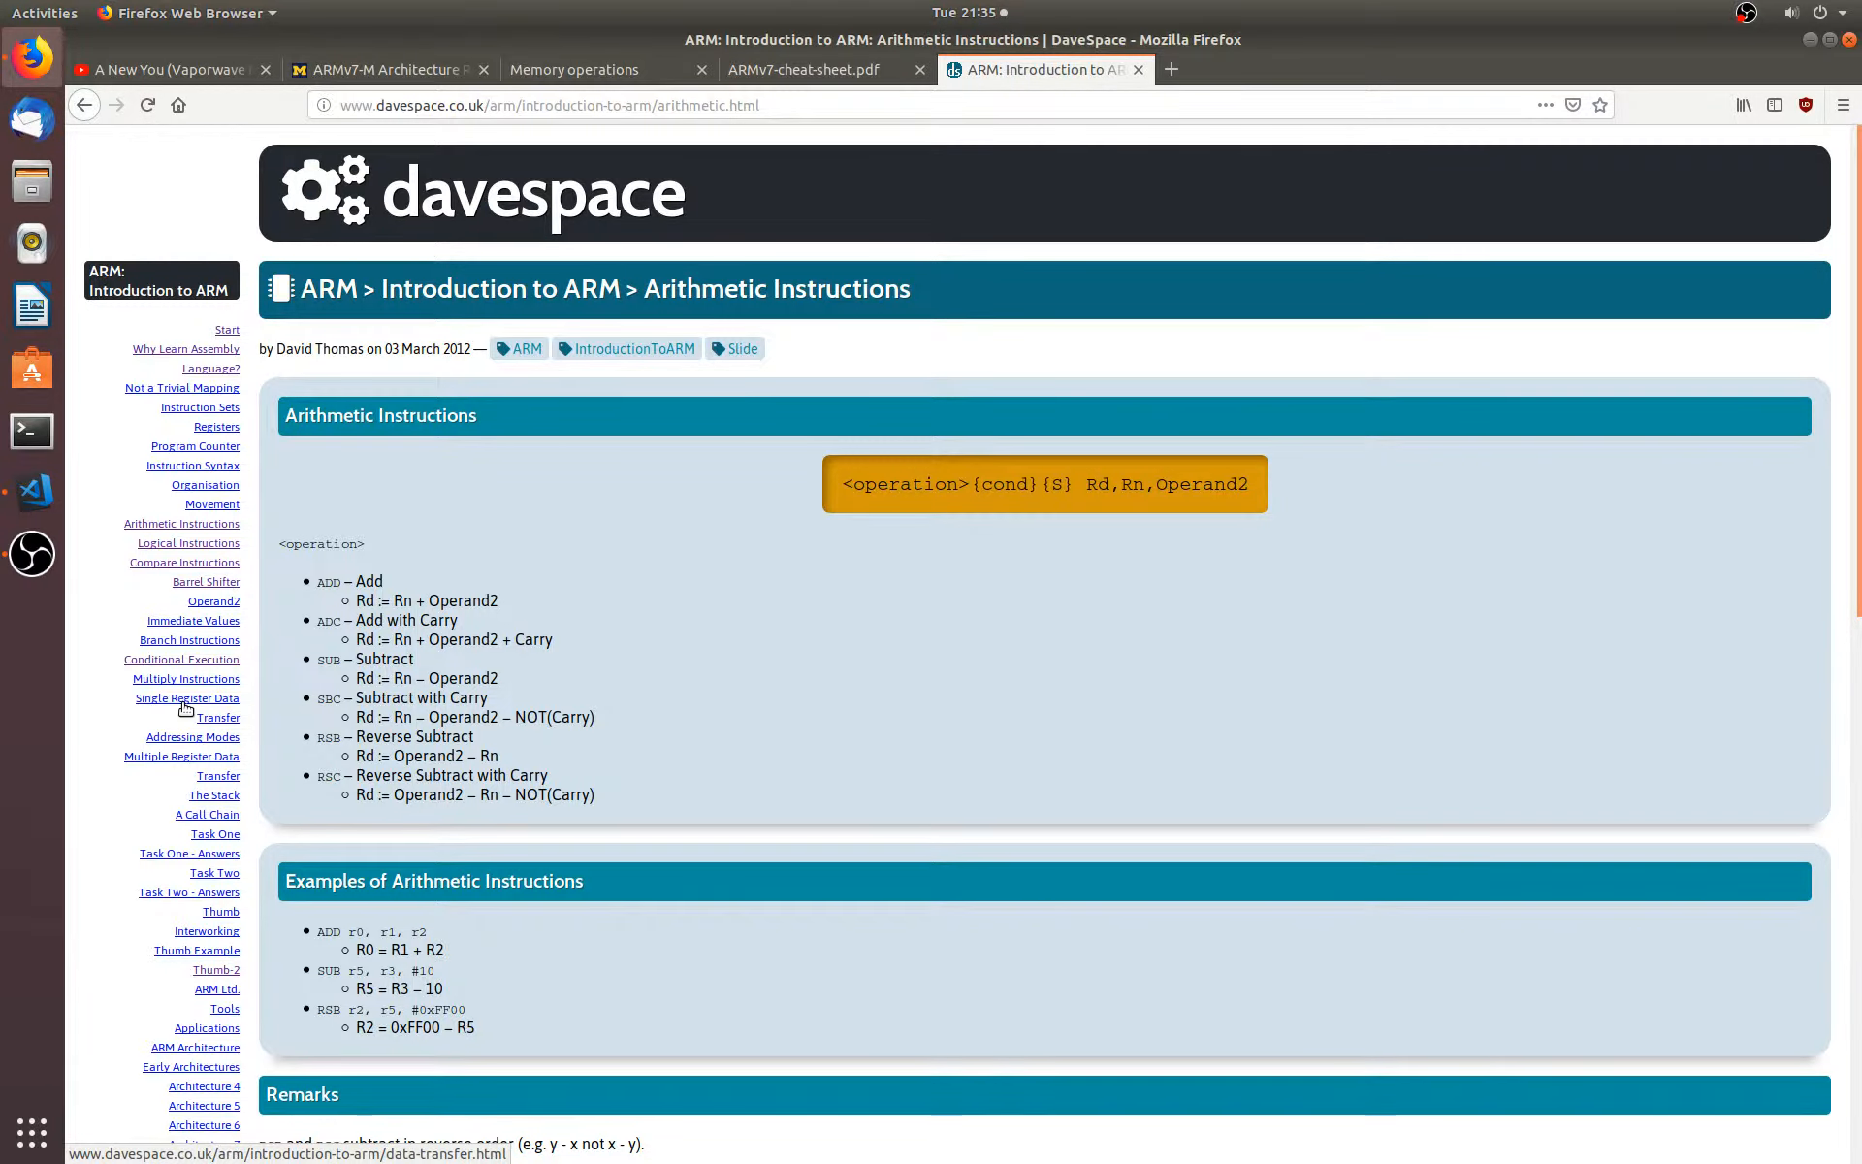
left_click(191, 735)
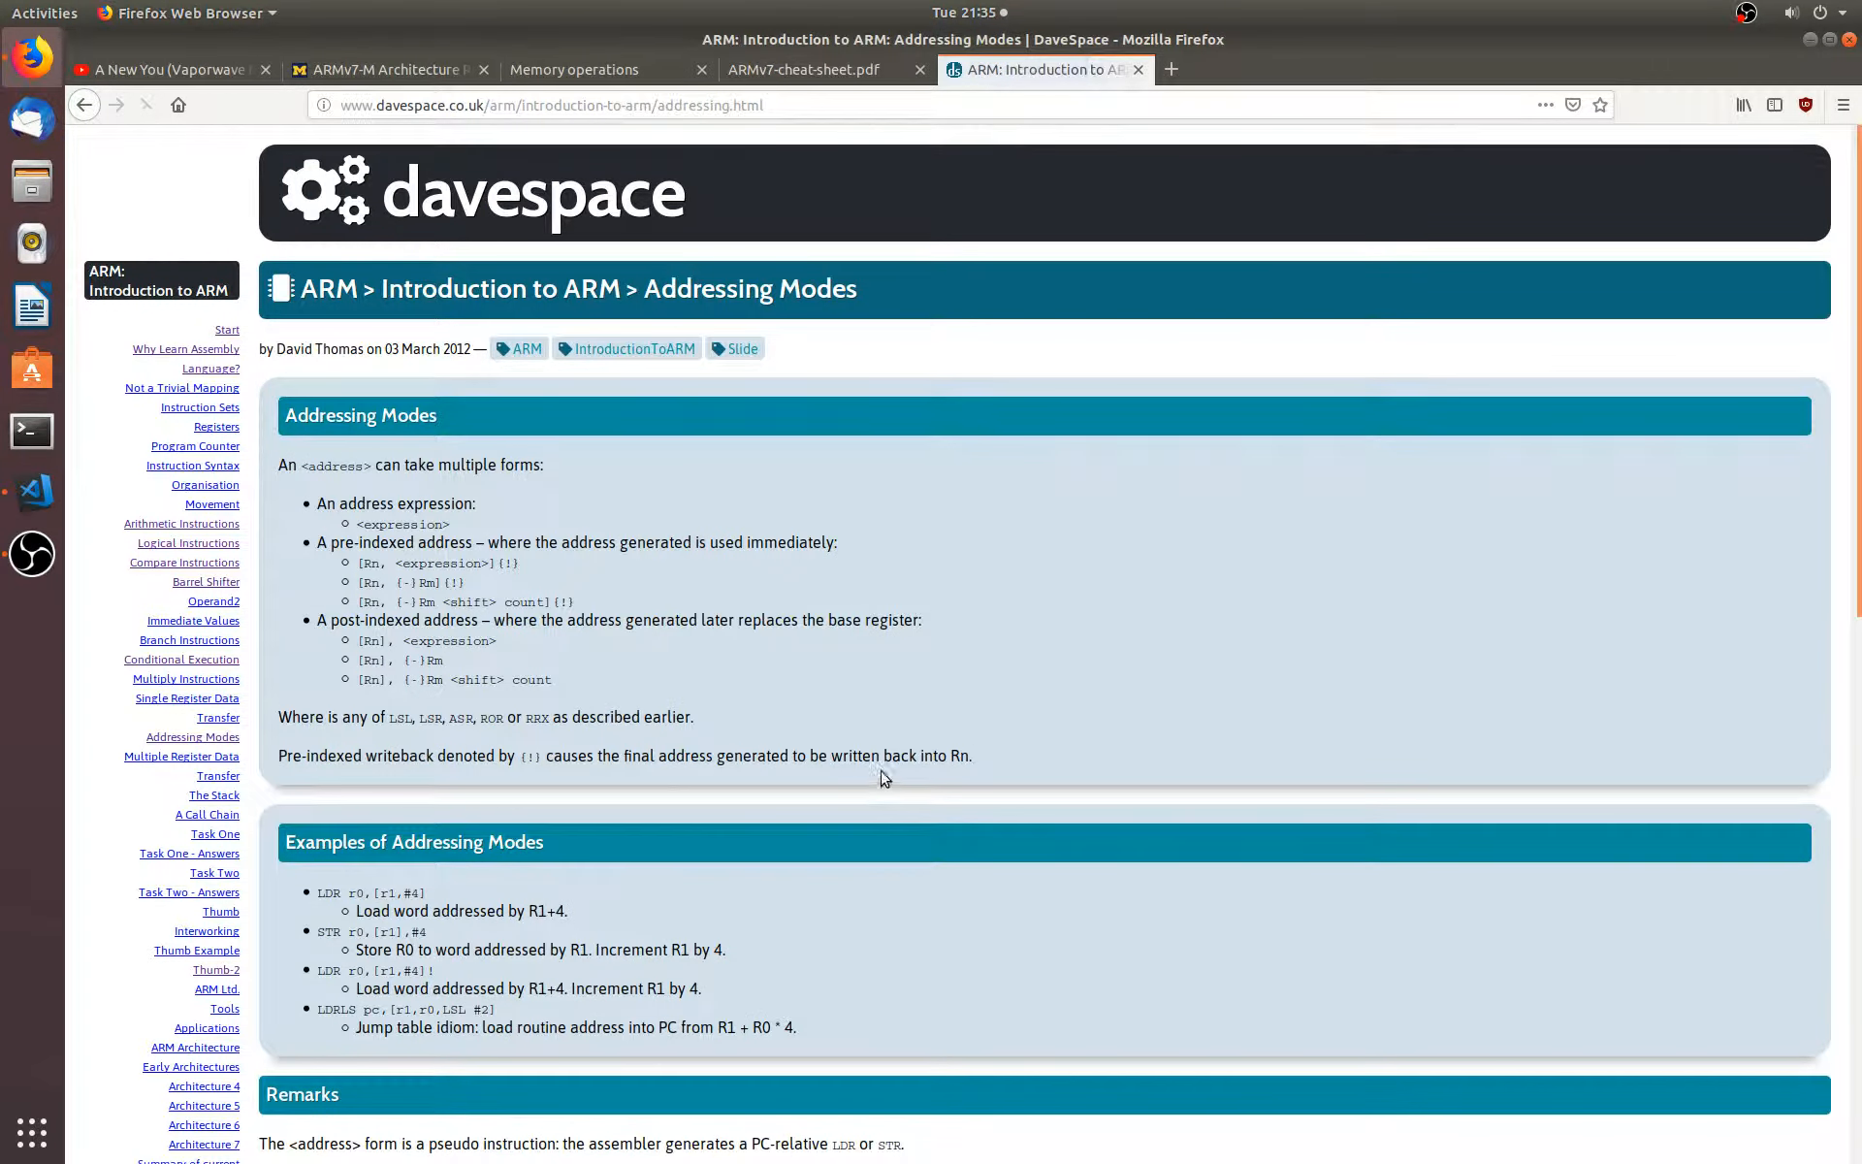
mouse_move(180, 651)
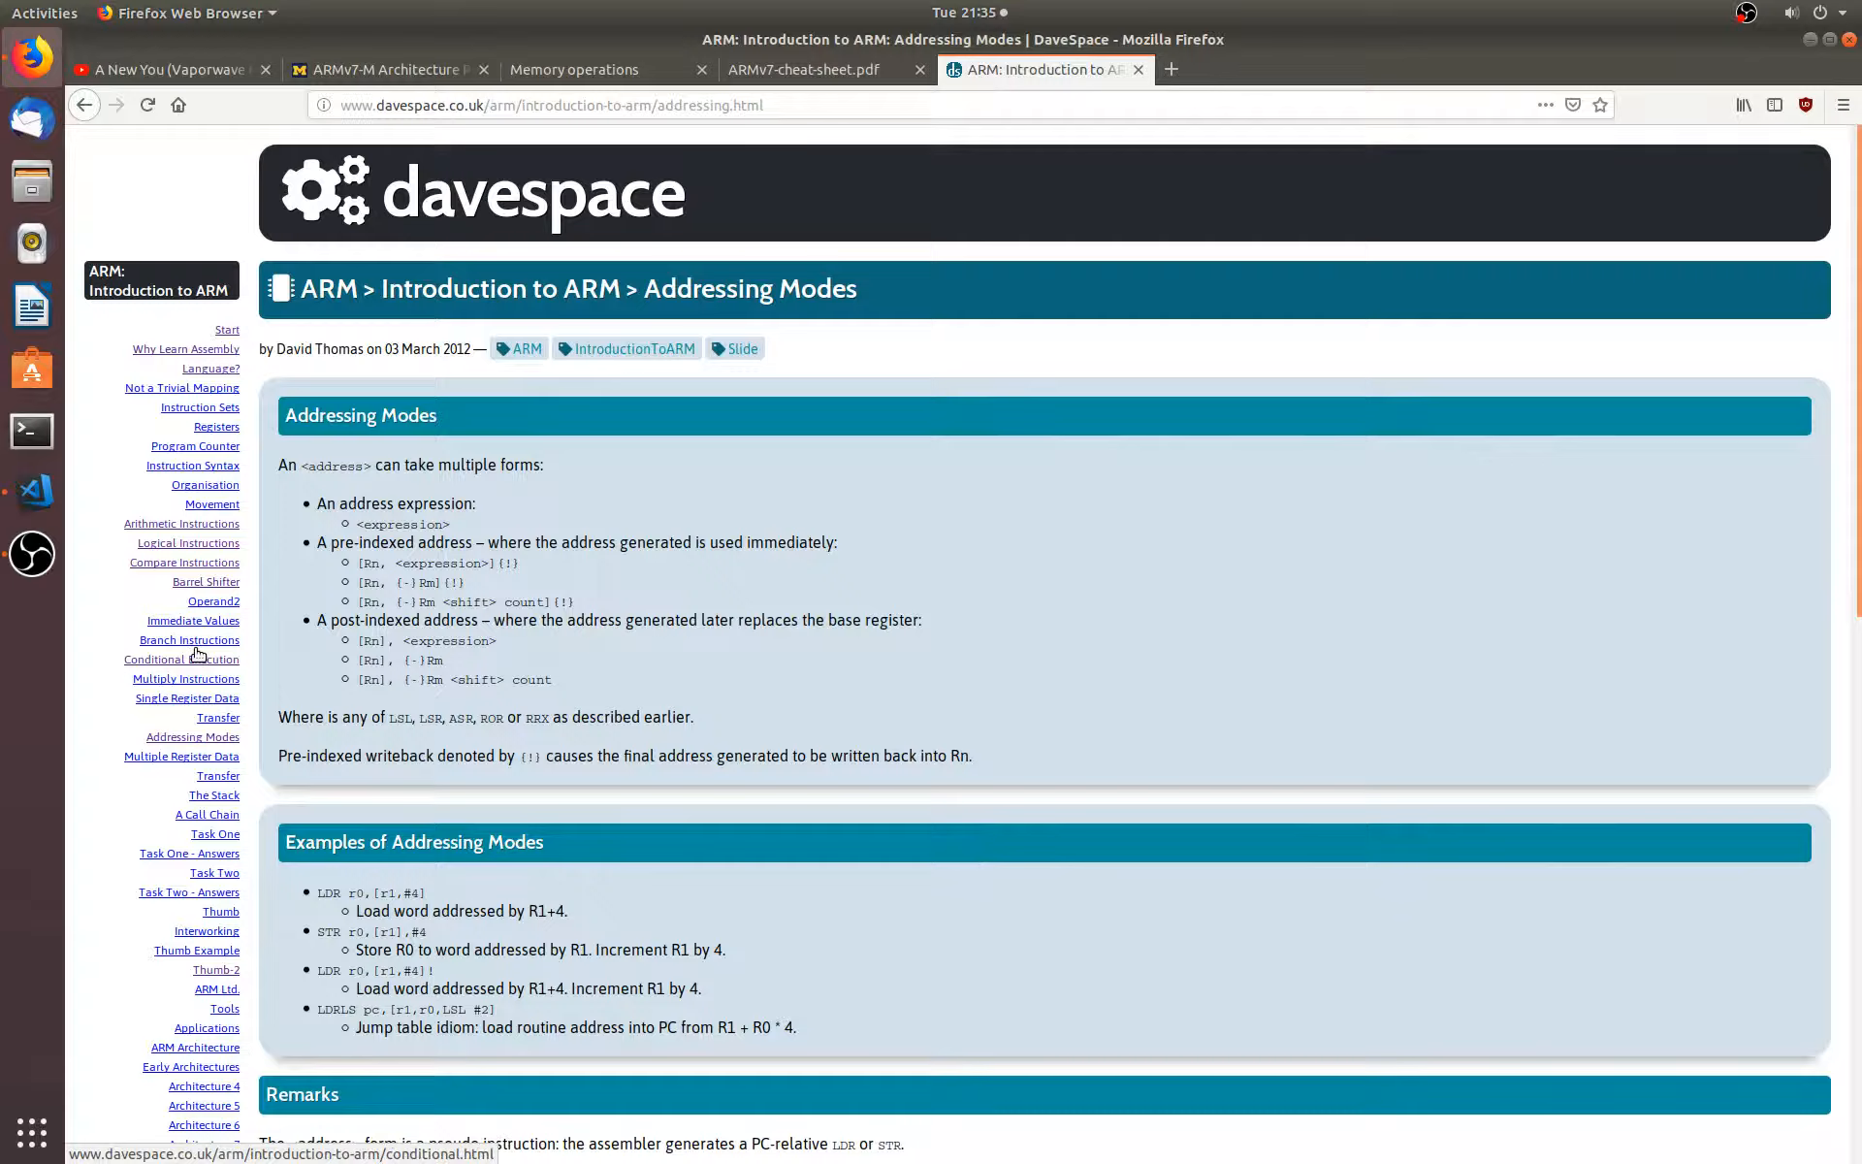
- Open Branch Instructions from the sidebar and scroll down to B, BL and branching examples
left_click(190, 639)
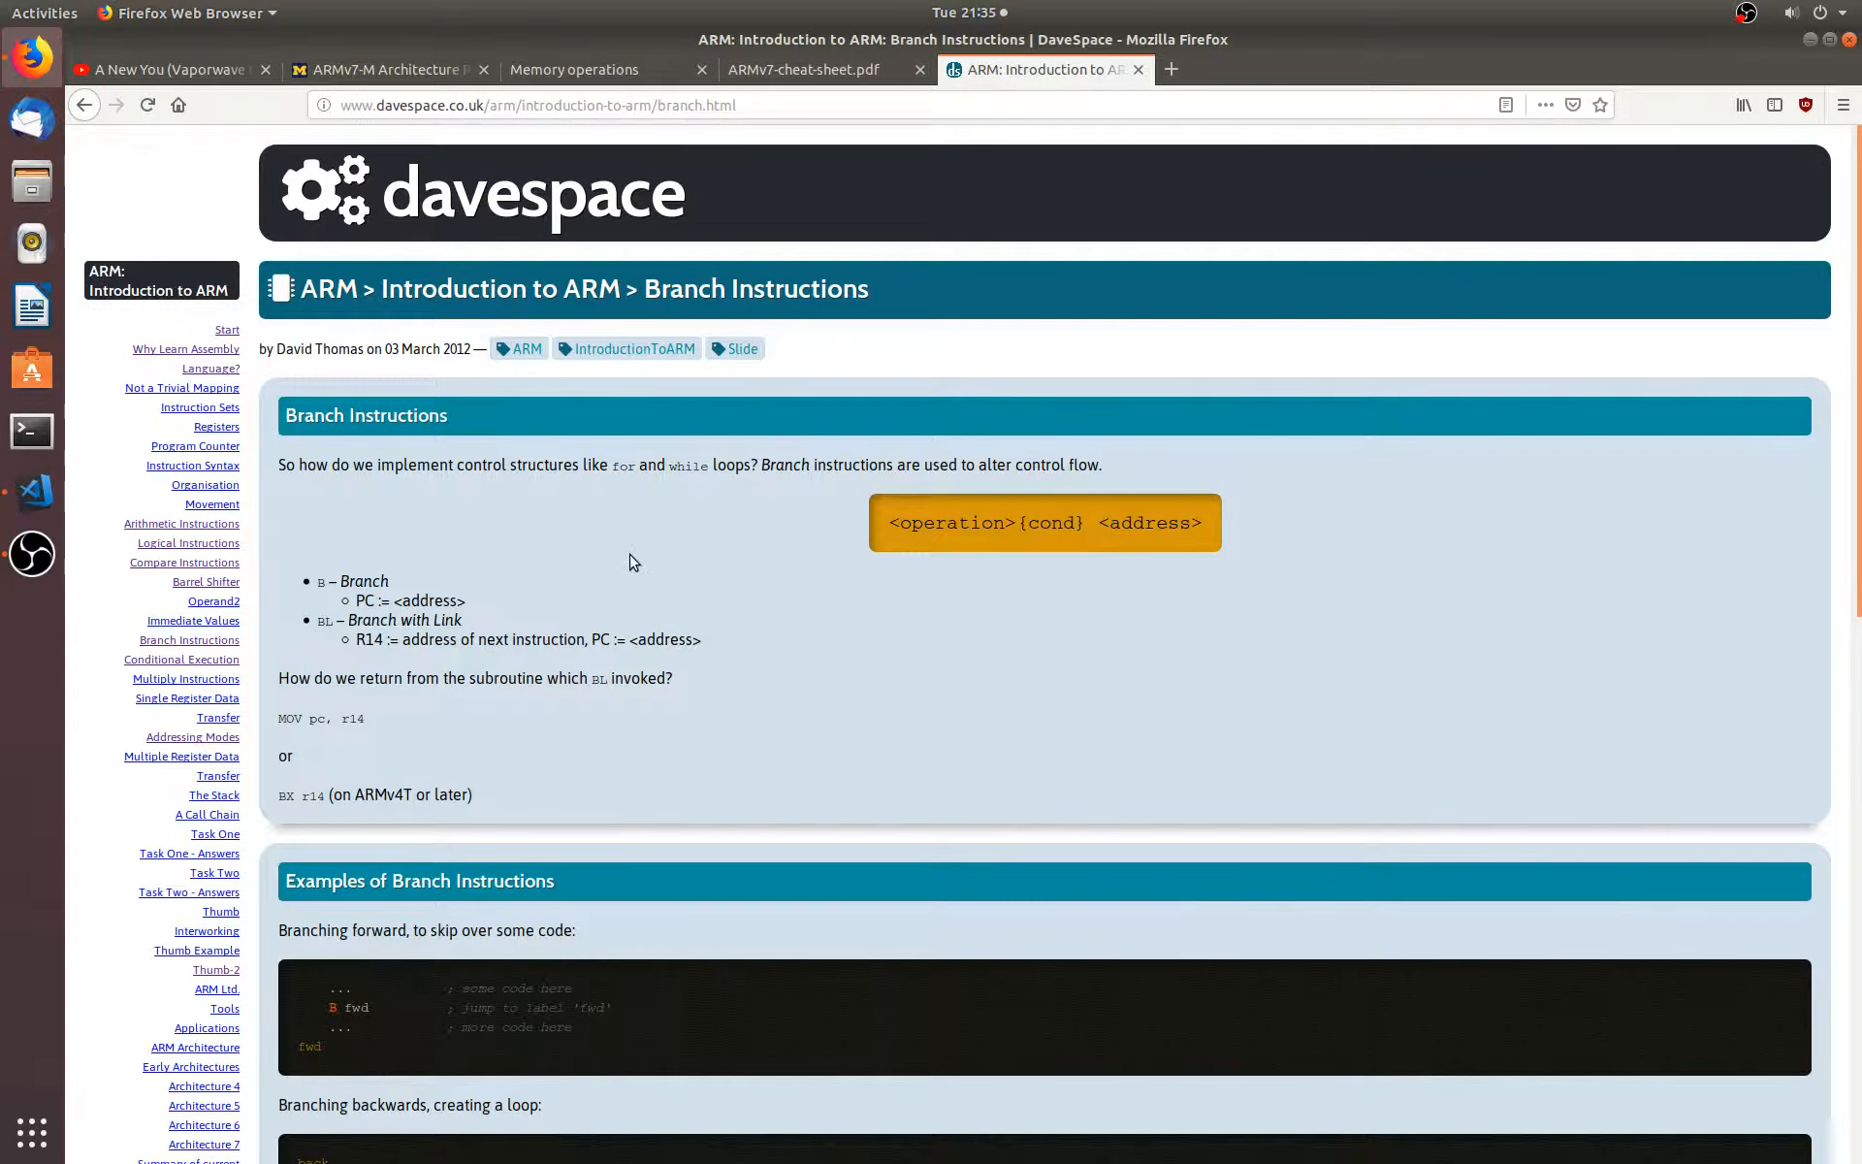
scroll("down", 3)
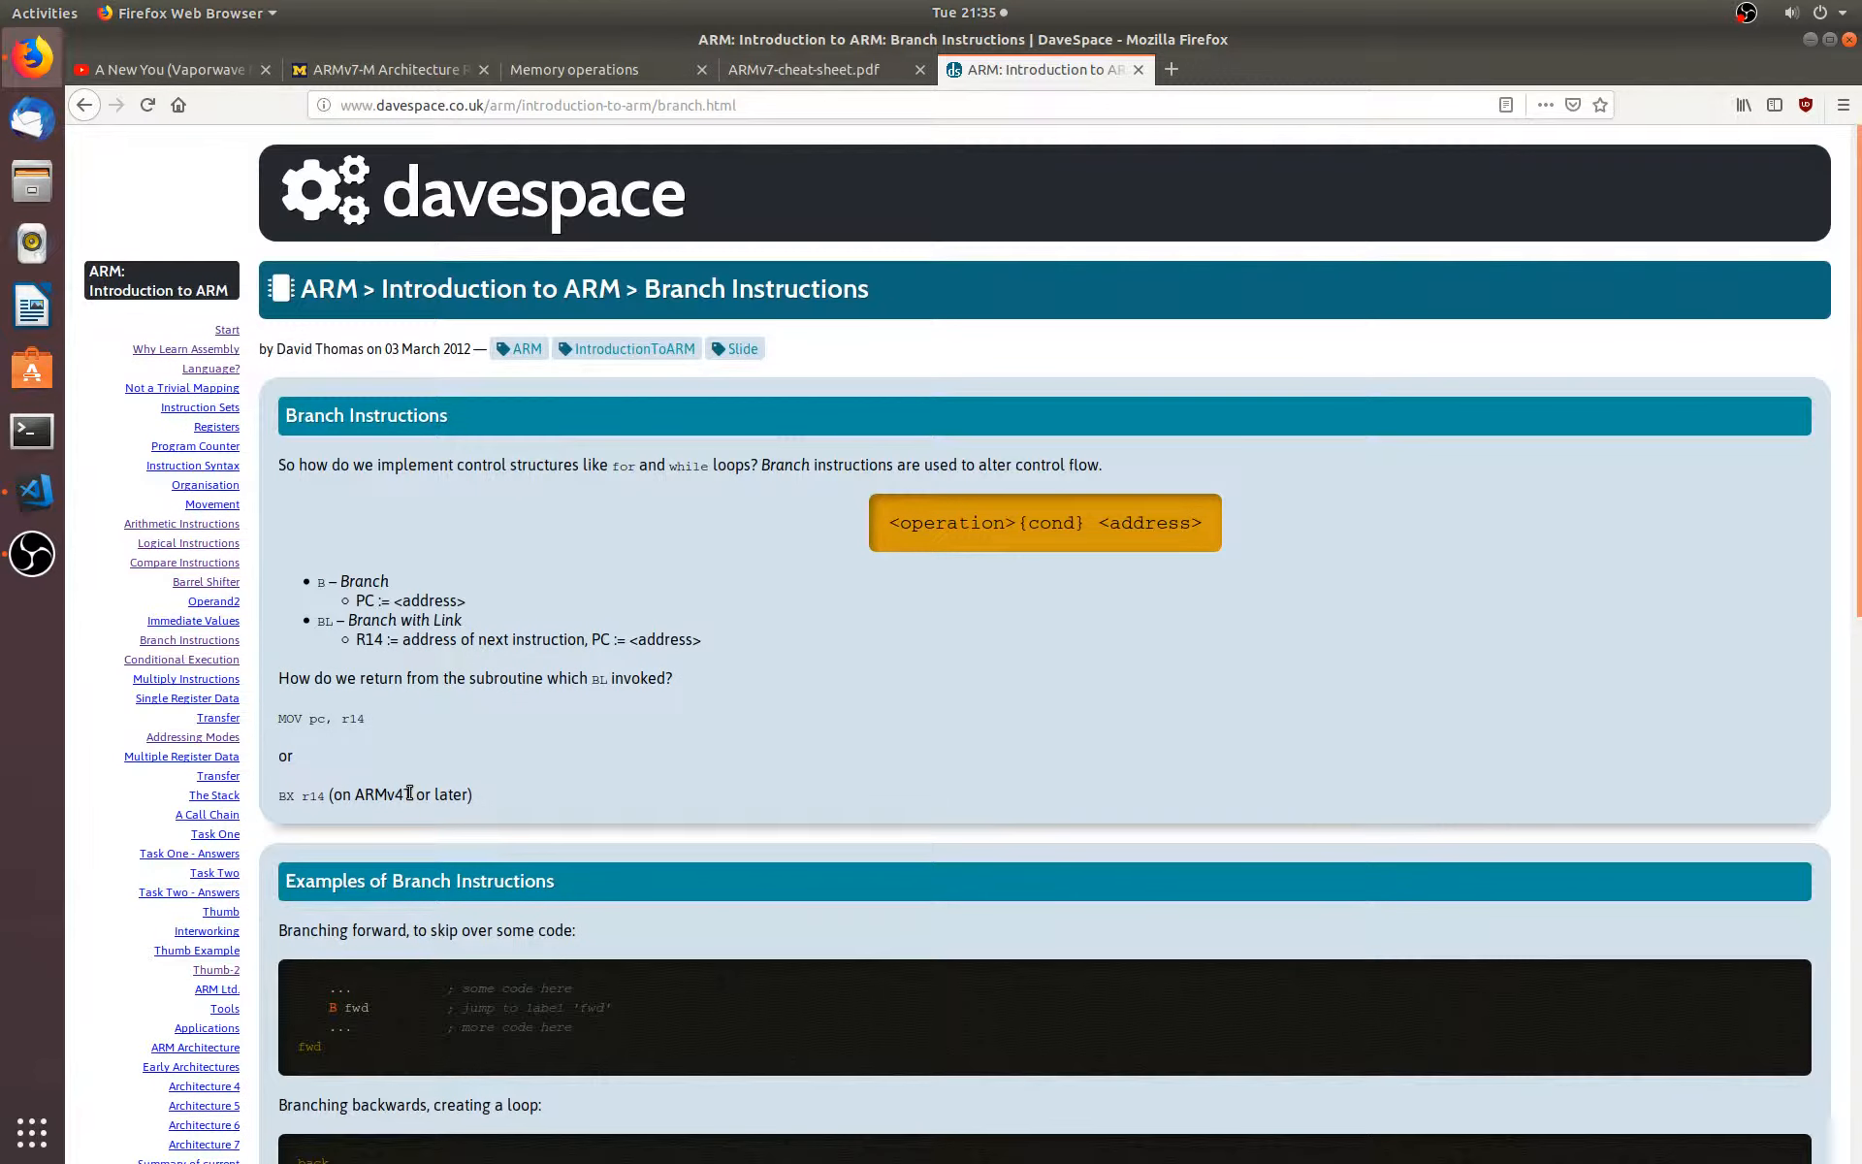
mouse_move(867, 733)
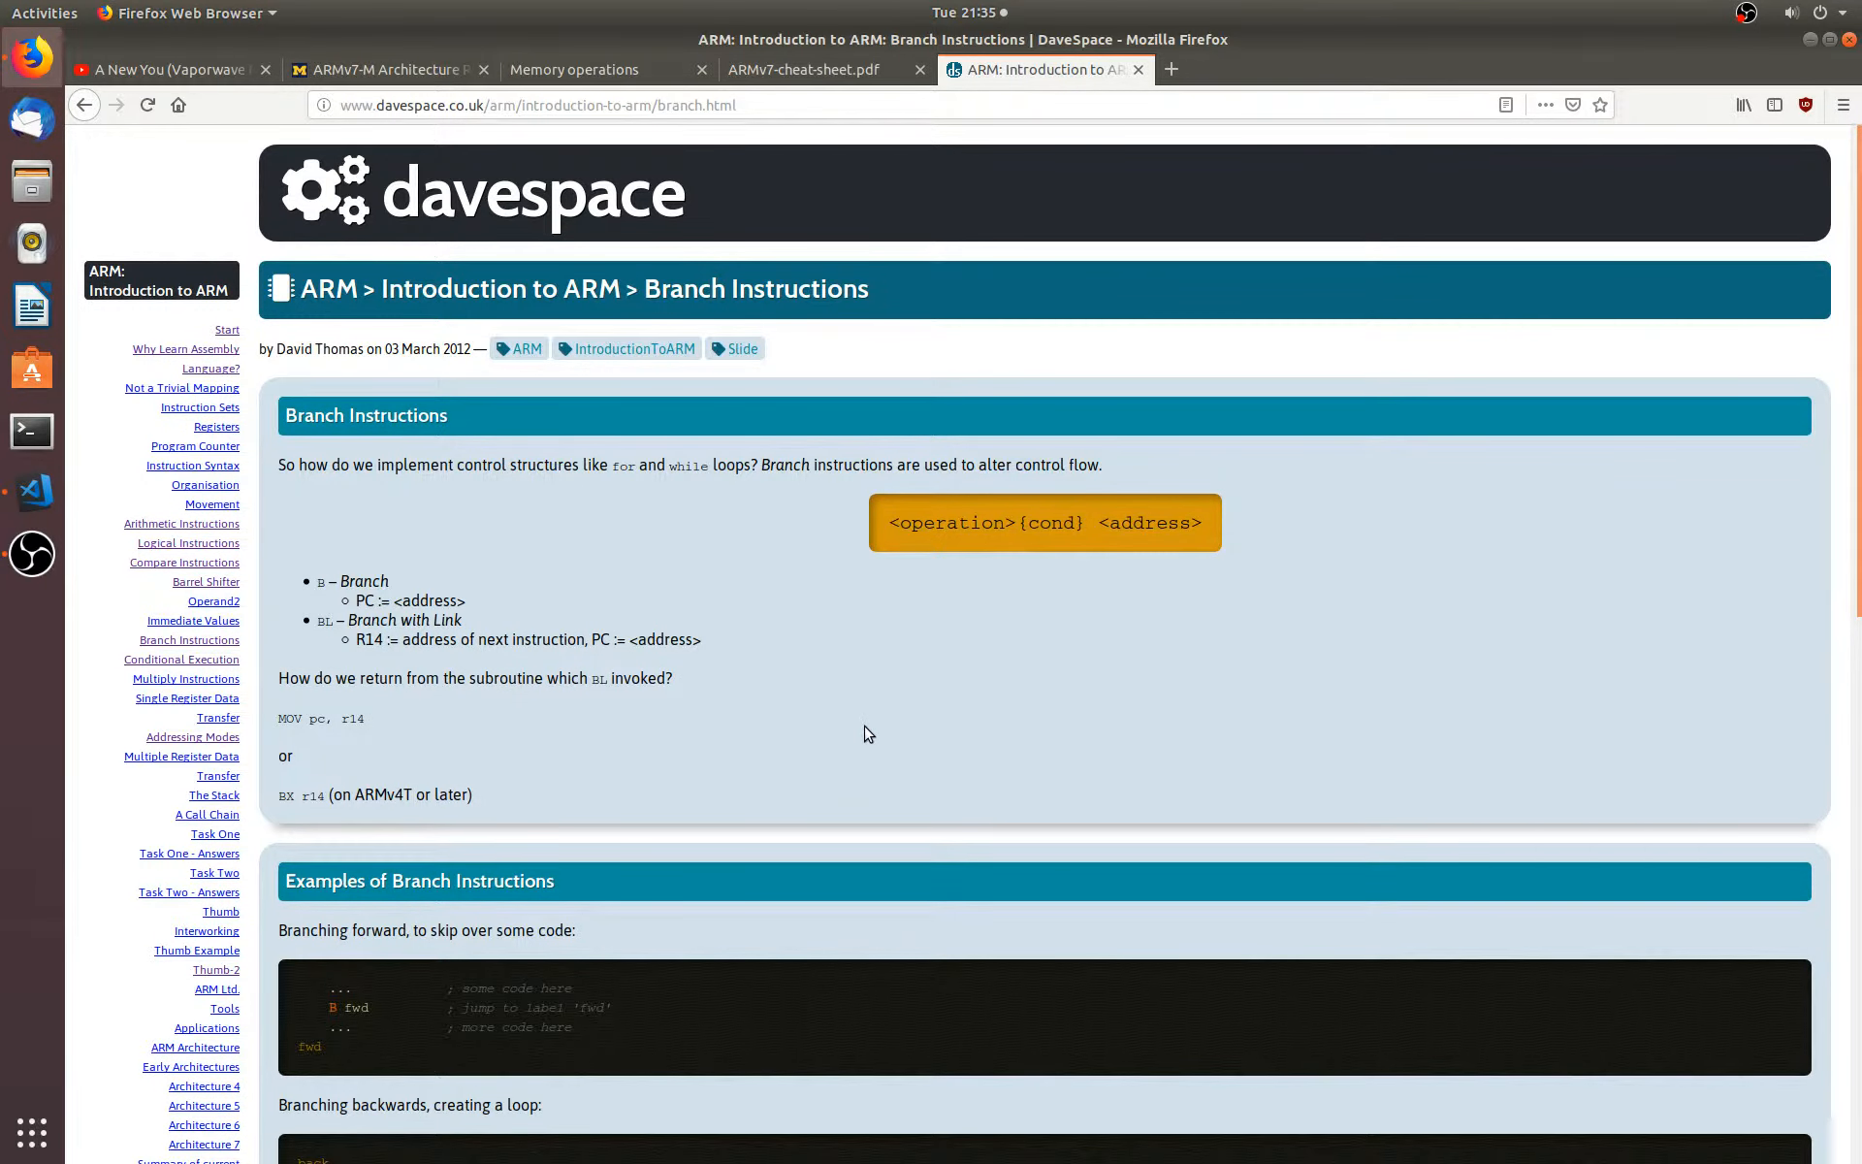